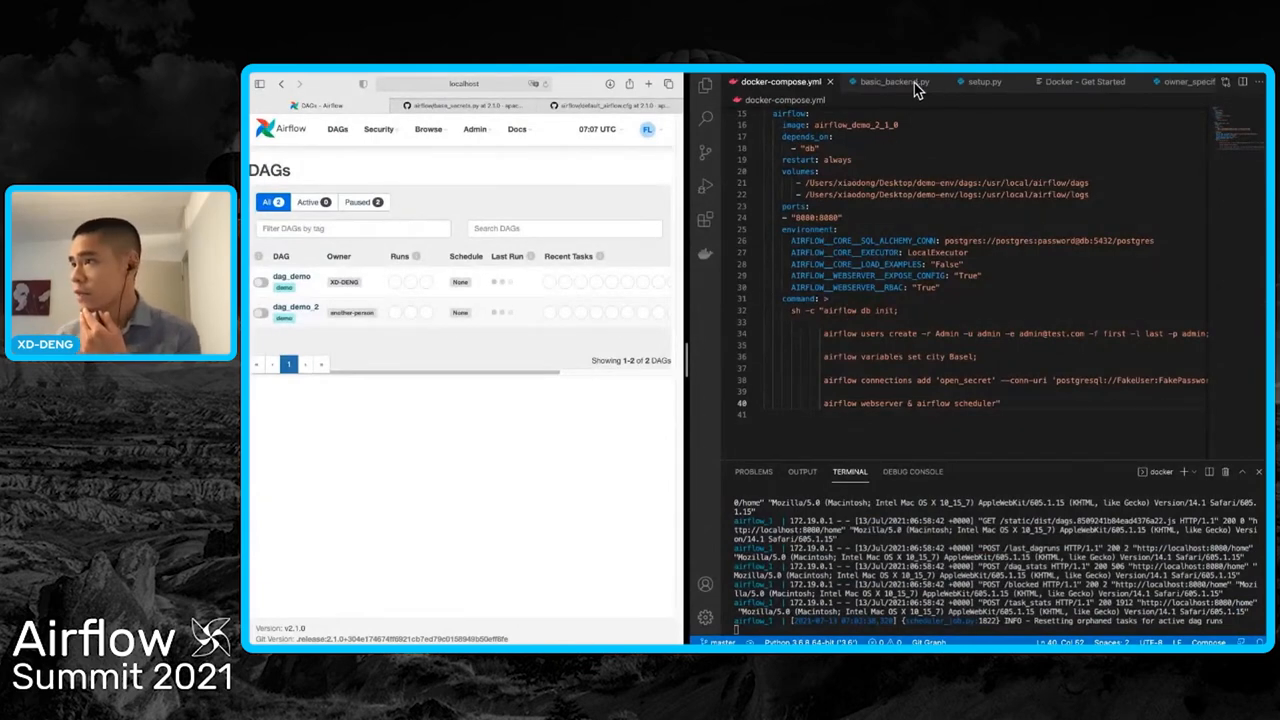
- Switch to basic_backend.py to view its mock VARIABLES (city Shehong) and CONNECTIONS dictionaries
{"action": "left_click", "coordinate": [888, 80]}
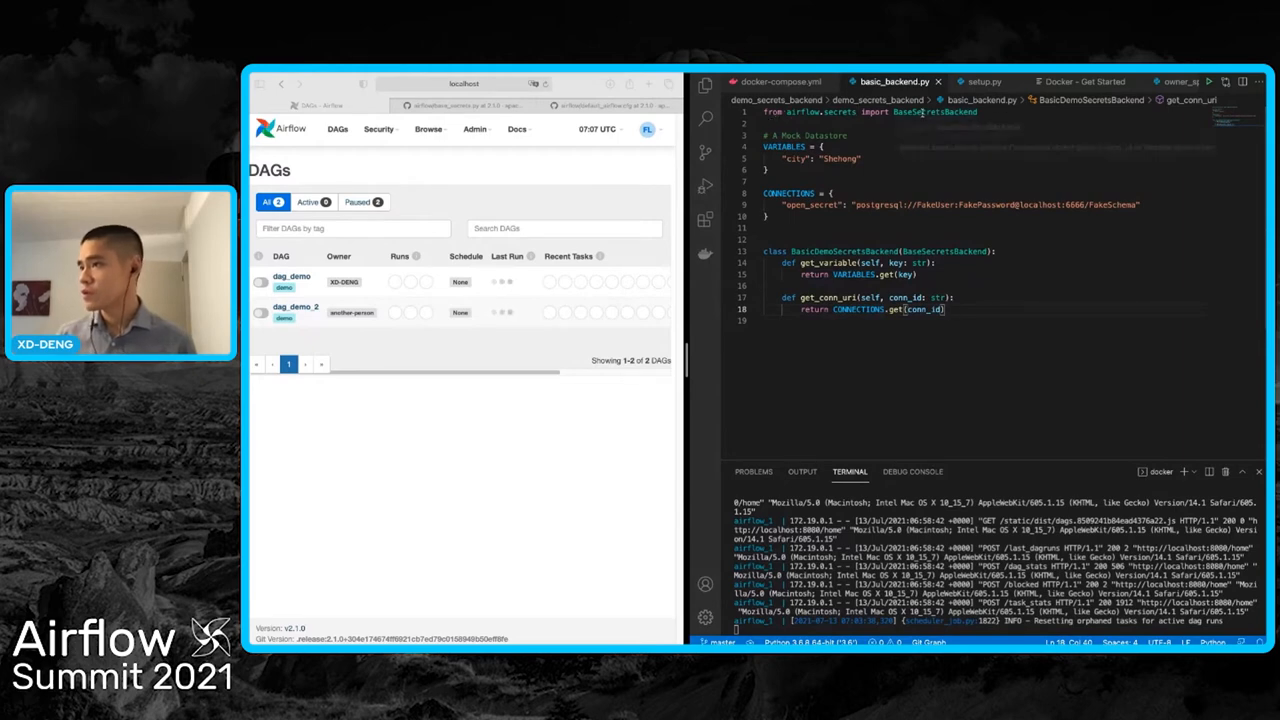
{"action": "mouse_move", "coordinate": [936, 112]}
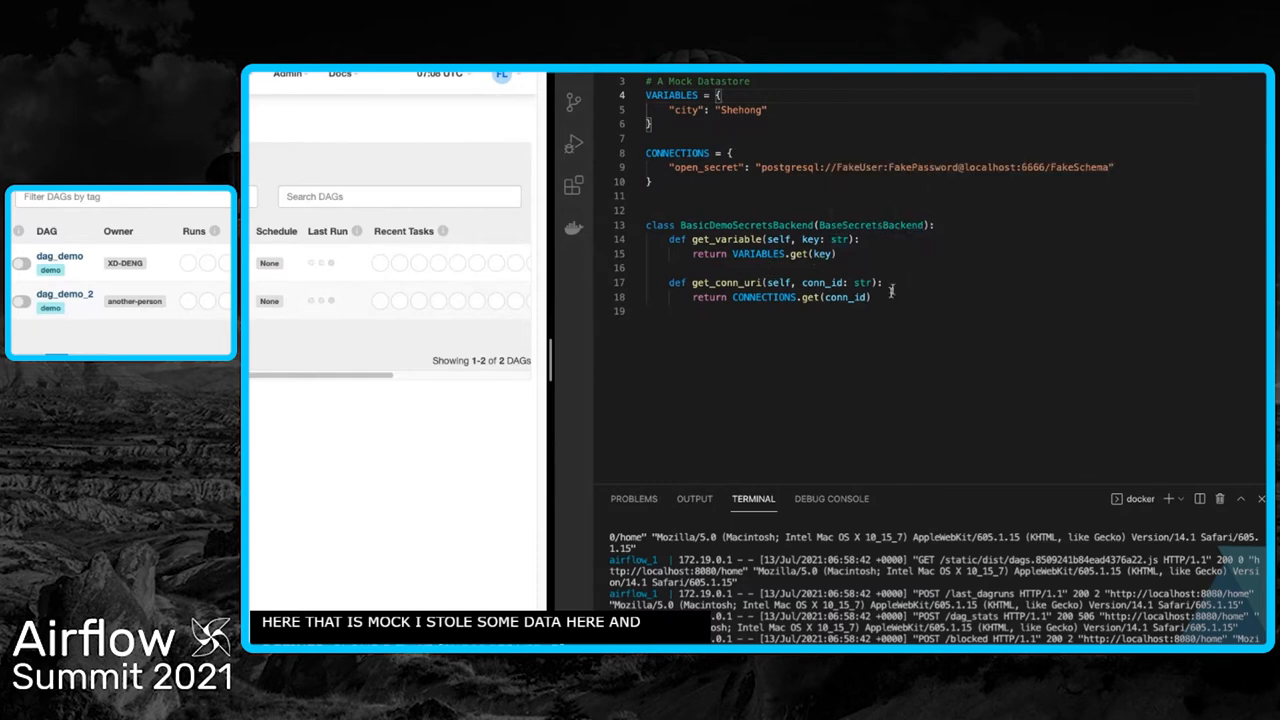
{"action": "mouse_move", "coordinate": [728, 238]}
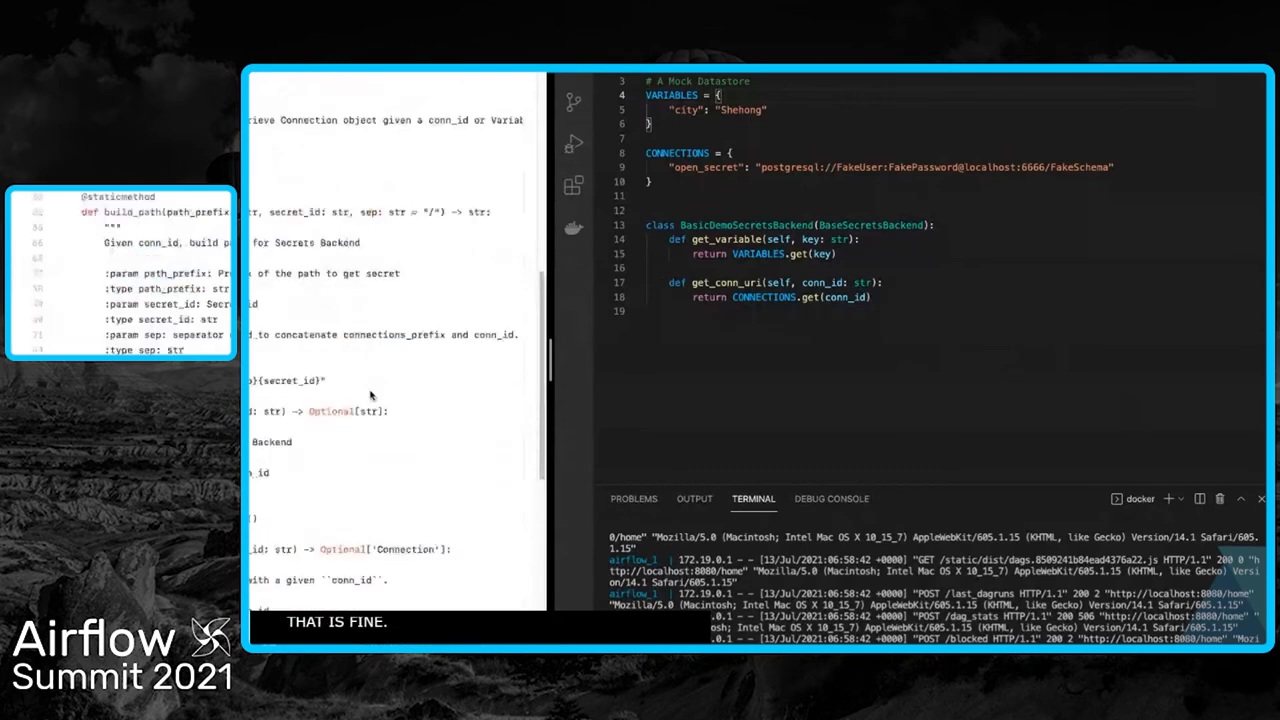
{"action": "scroll", "scroll_direction": "down", "scroll_amount": 3}
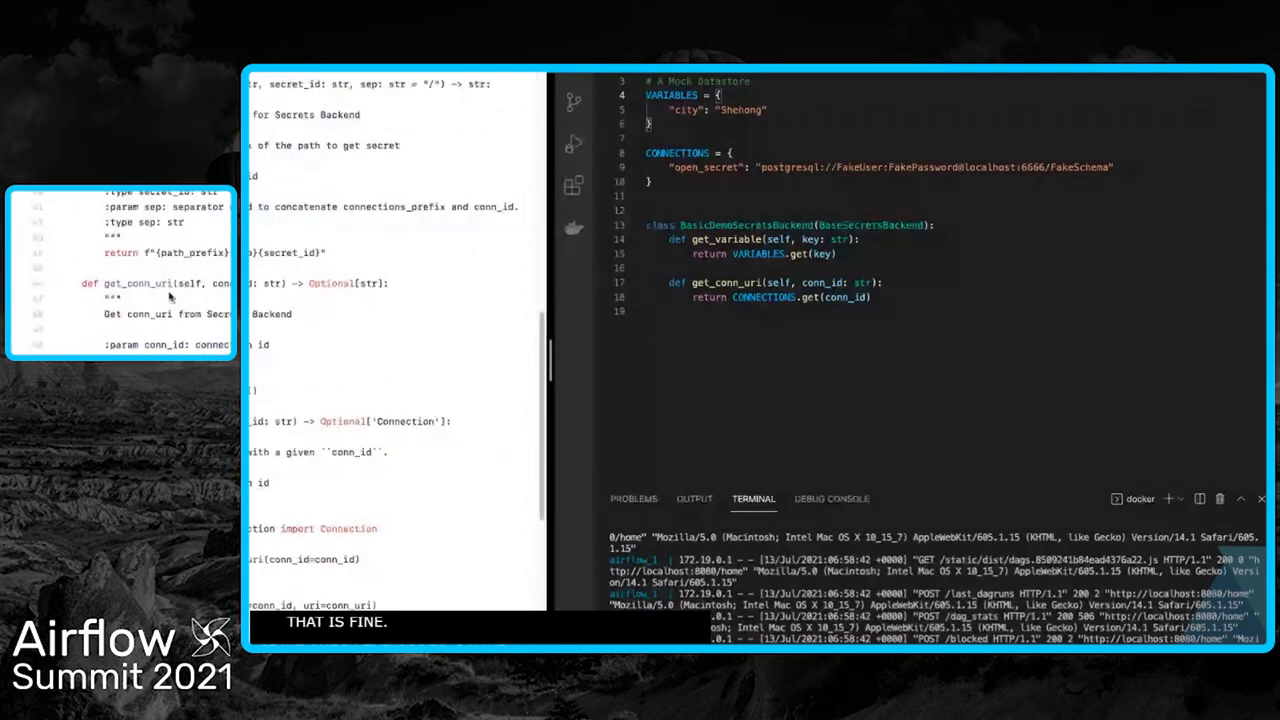
{"action": "scroll", "scroll_direction": "down", "scroll_amount": 3}
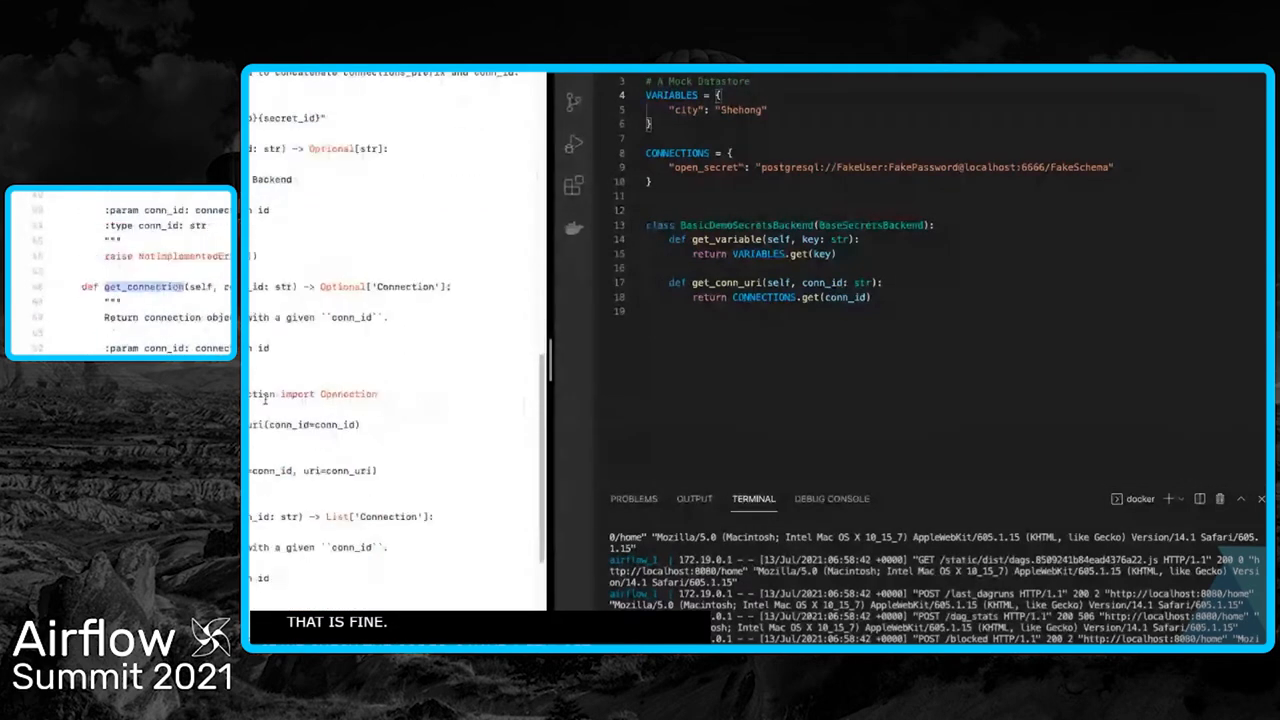
{"action": "scroll", "scroll_direction": "down", "scroll_amount": 3}
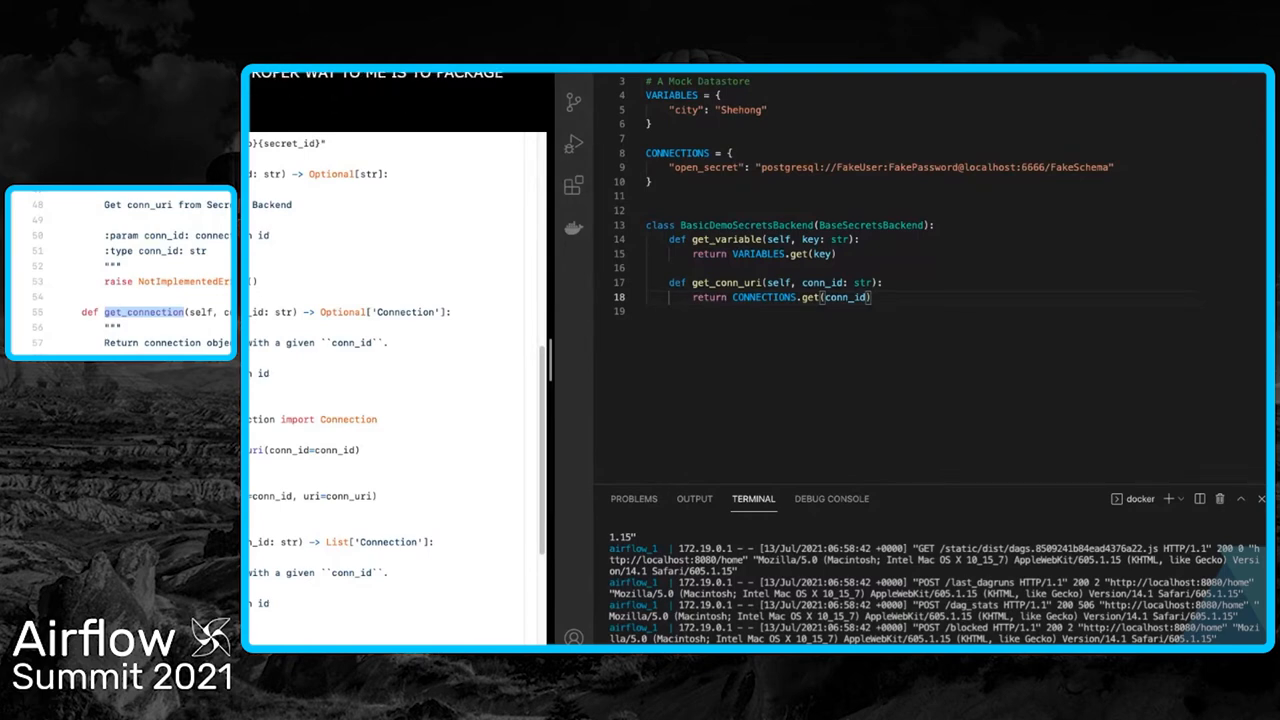
{"action": "type", "text": "ACKOWNED"}
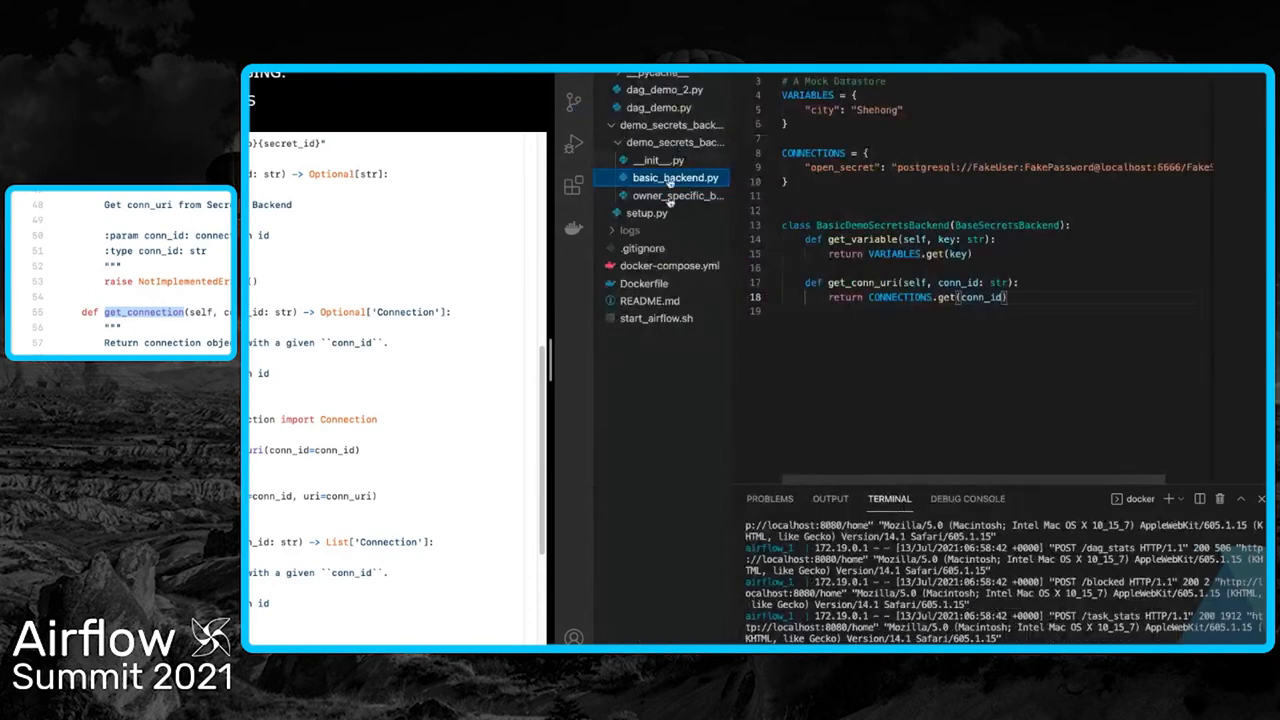
- Review setup.py and owner_specific_backend.py in turn, then settle back on basic_backend.py
{"action": "left_click", "coordinate": [648, 212]}
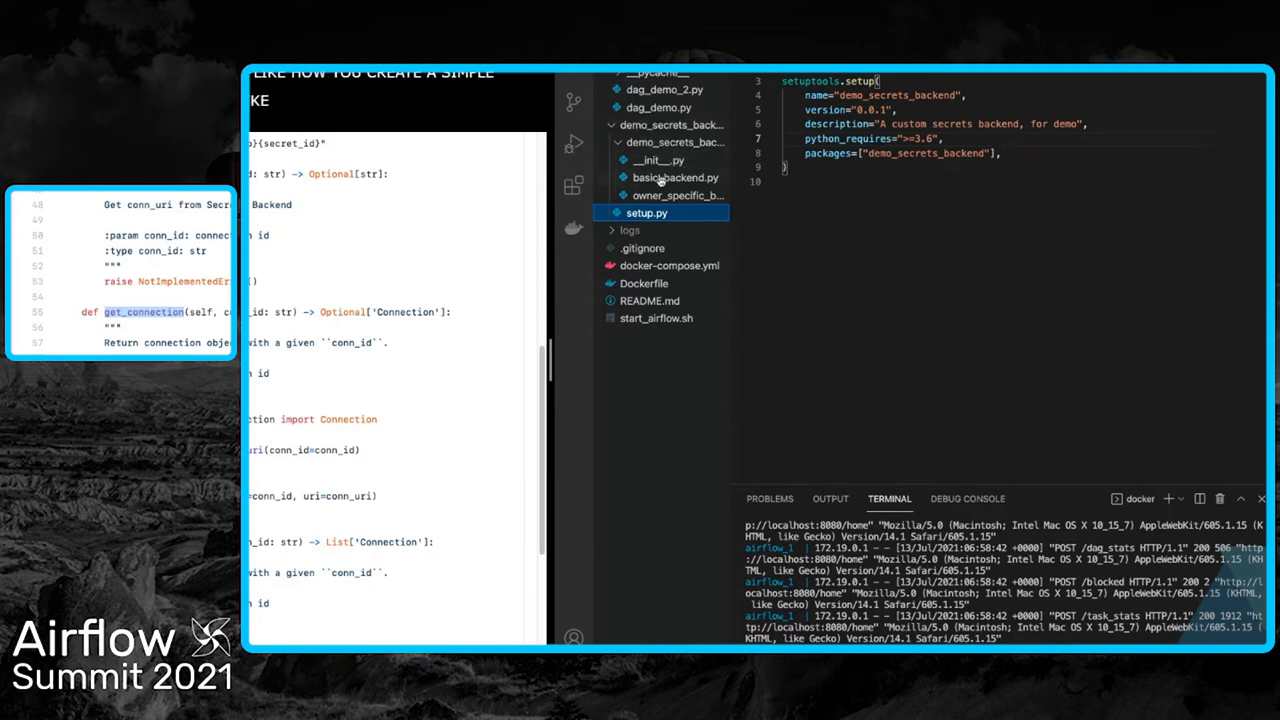
{"action": "left_click", "coordinate": [676, 176]}
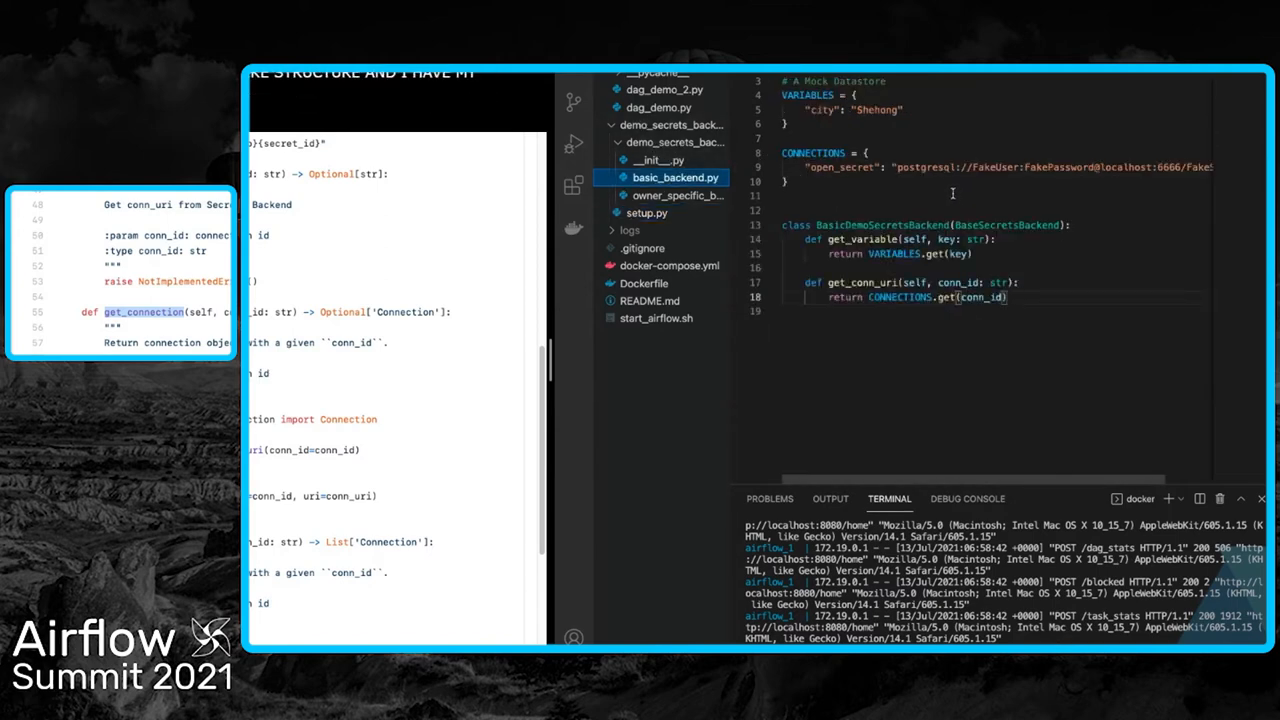
{"action": "left_click", "coordinate": [680, 196]}
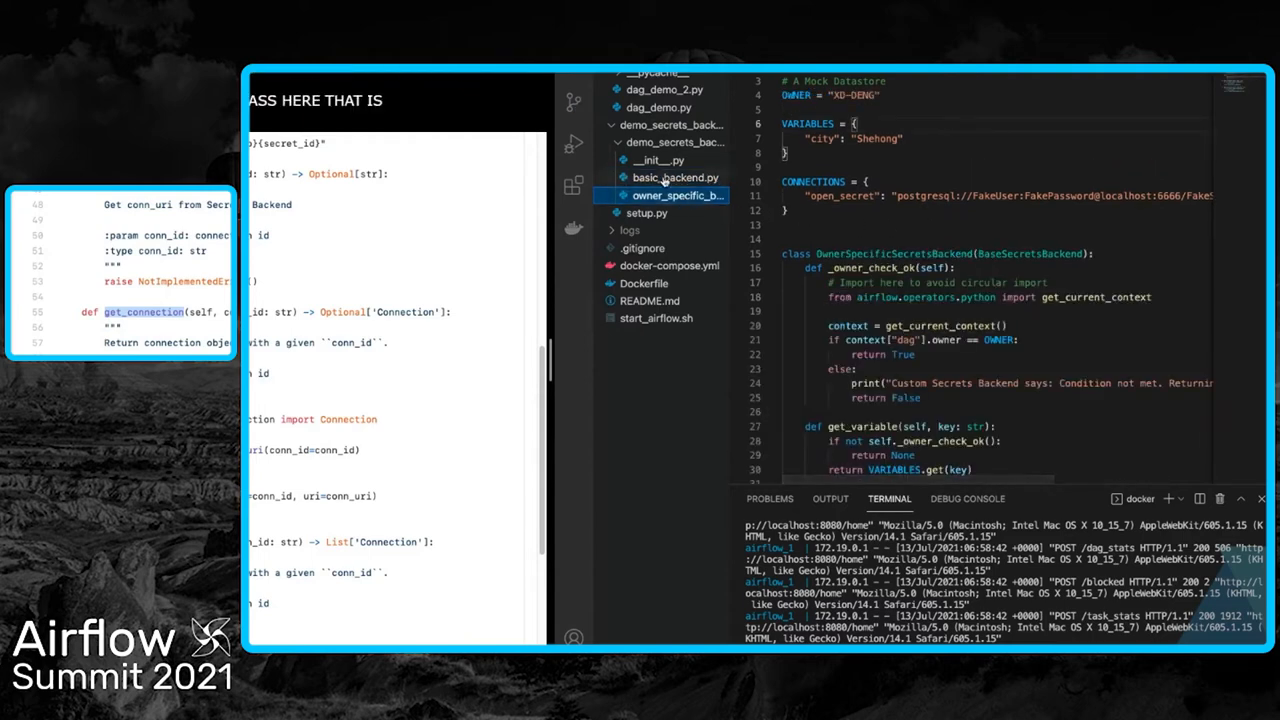
{"action": "left_click", "coordinate": [676, 176]}
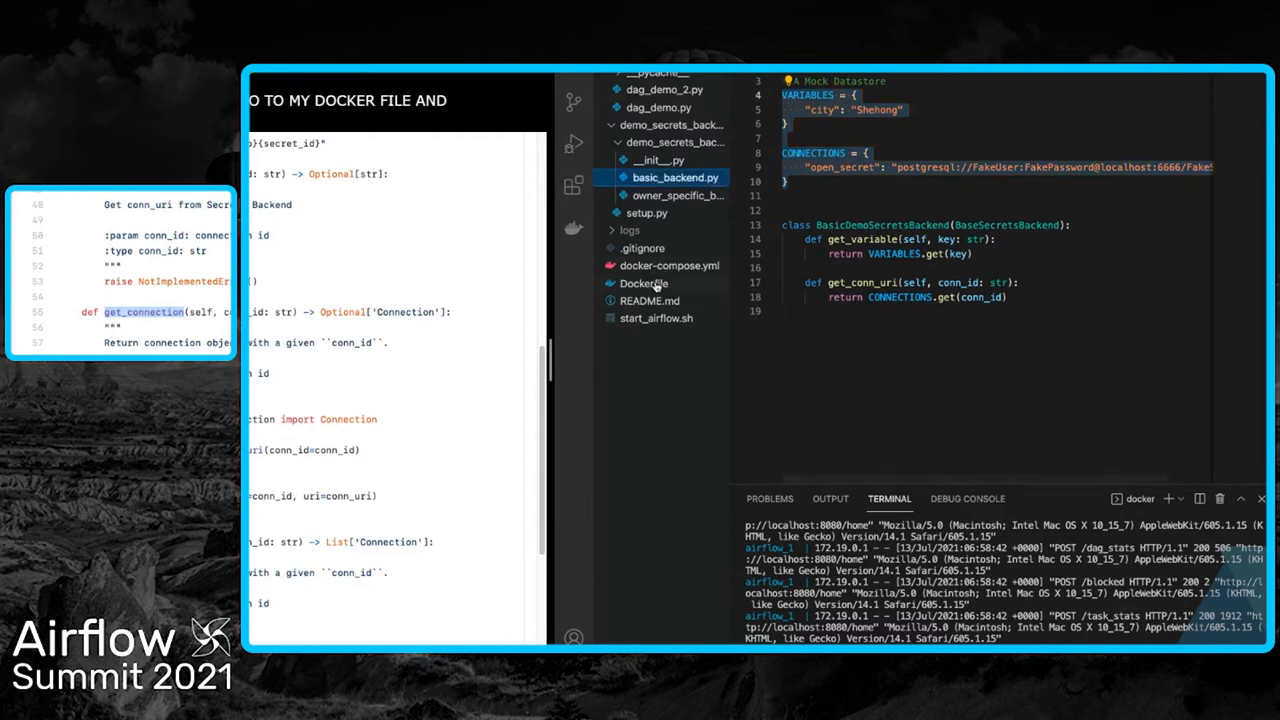
- View the Dockerfile's pip install line adding demo_secrets_backend on top of Airflow
{"action": "left_click", "coordinate": [644, 284]}
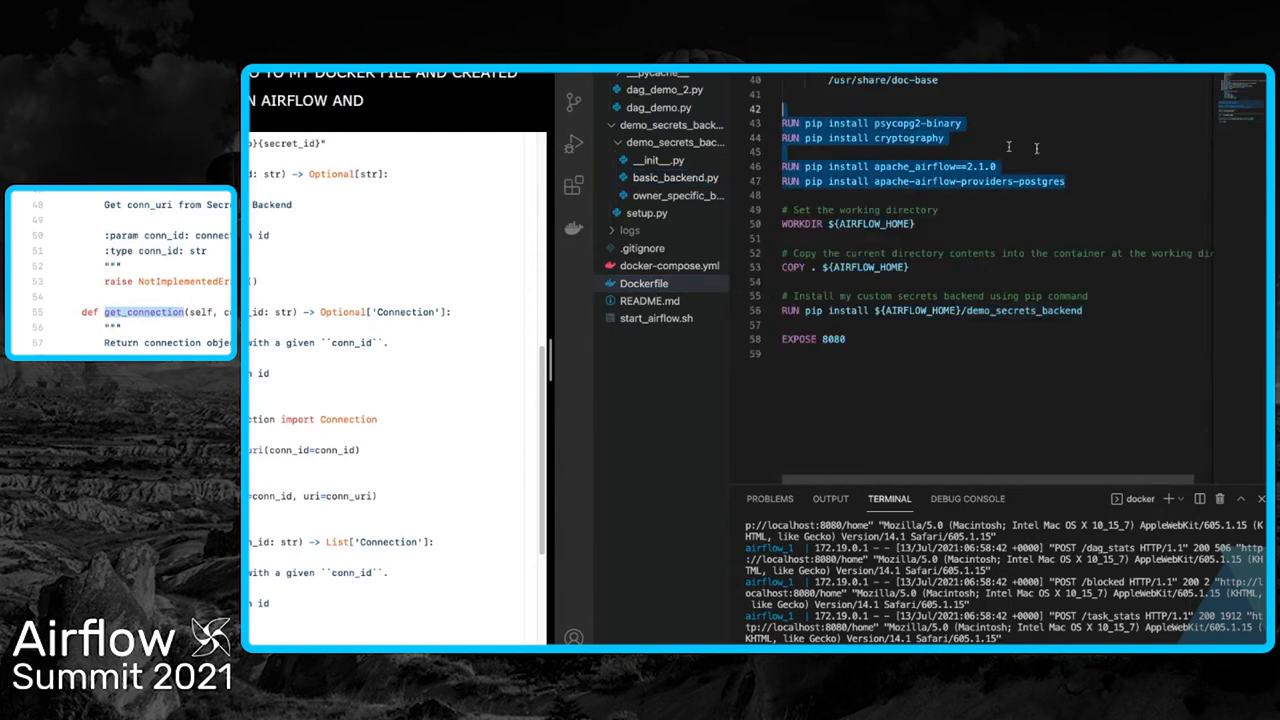
{"action": "scroll", "scroll_direction": "down", "scroll_amount": 3}
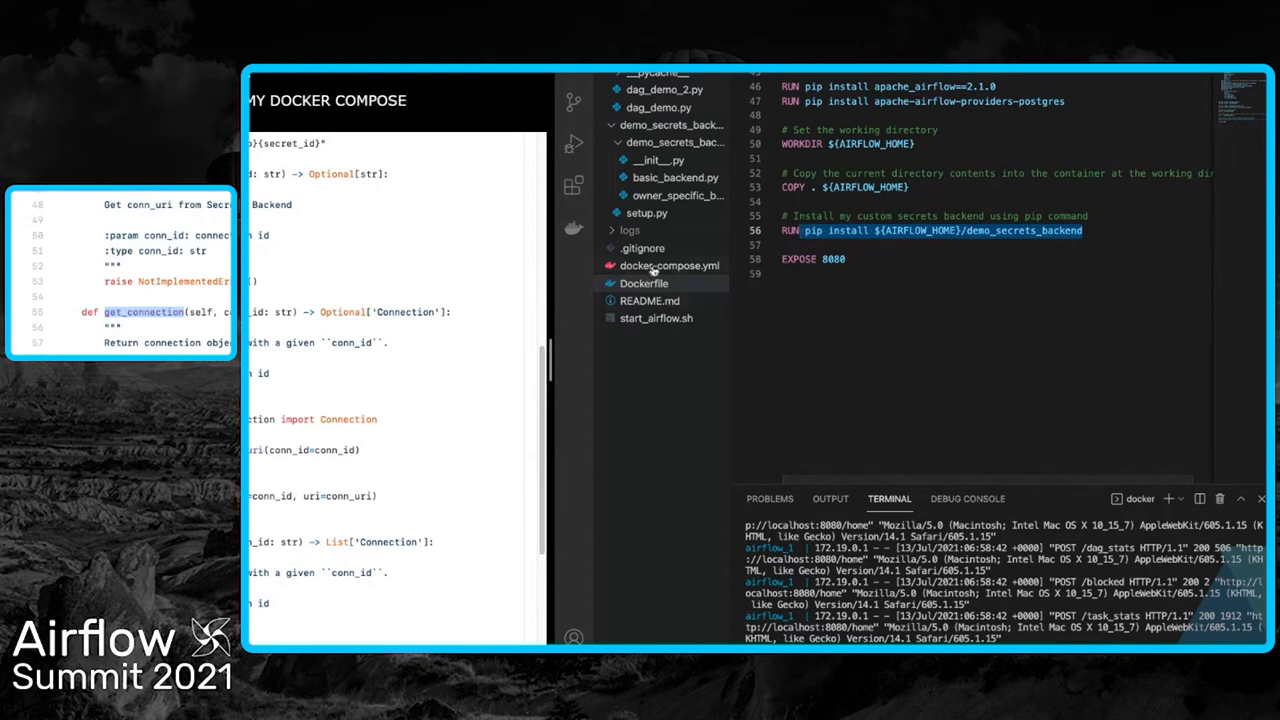
- View docker-compose.yml's startup commands setting city to Basel and adding the open_secret connection
{"action": "left_click", "coordinate": [660, 264]}
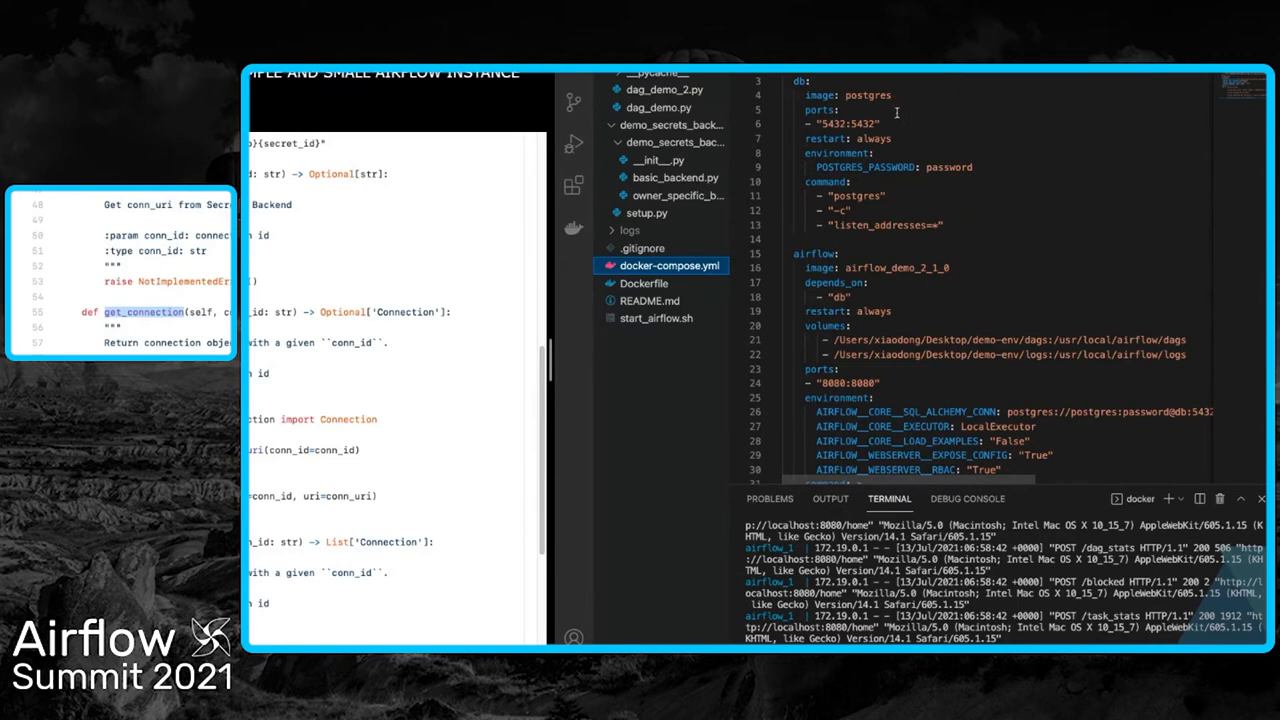
{"action": "scroll", "scroll_direction": "down", "scroll_amount": 3}
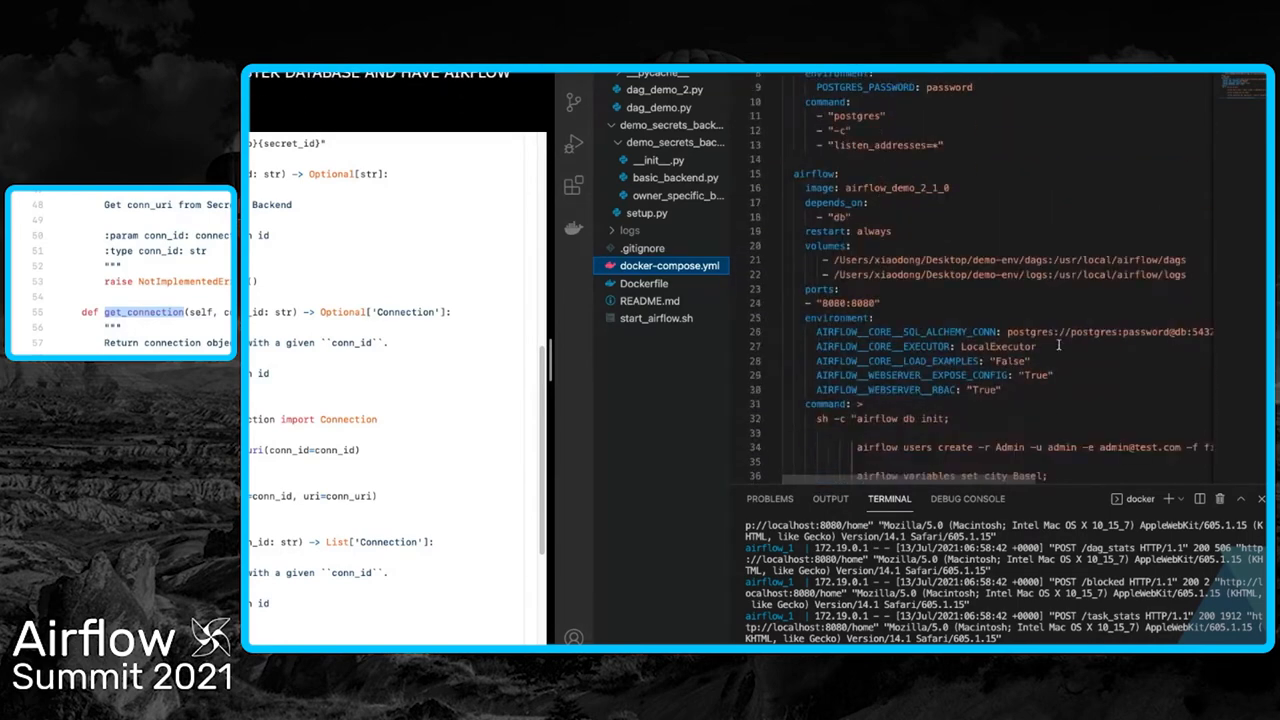
{"action": "left_click", "coordinate": [1036, 346]}
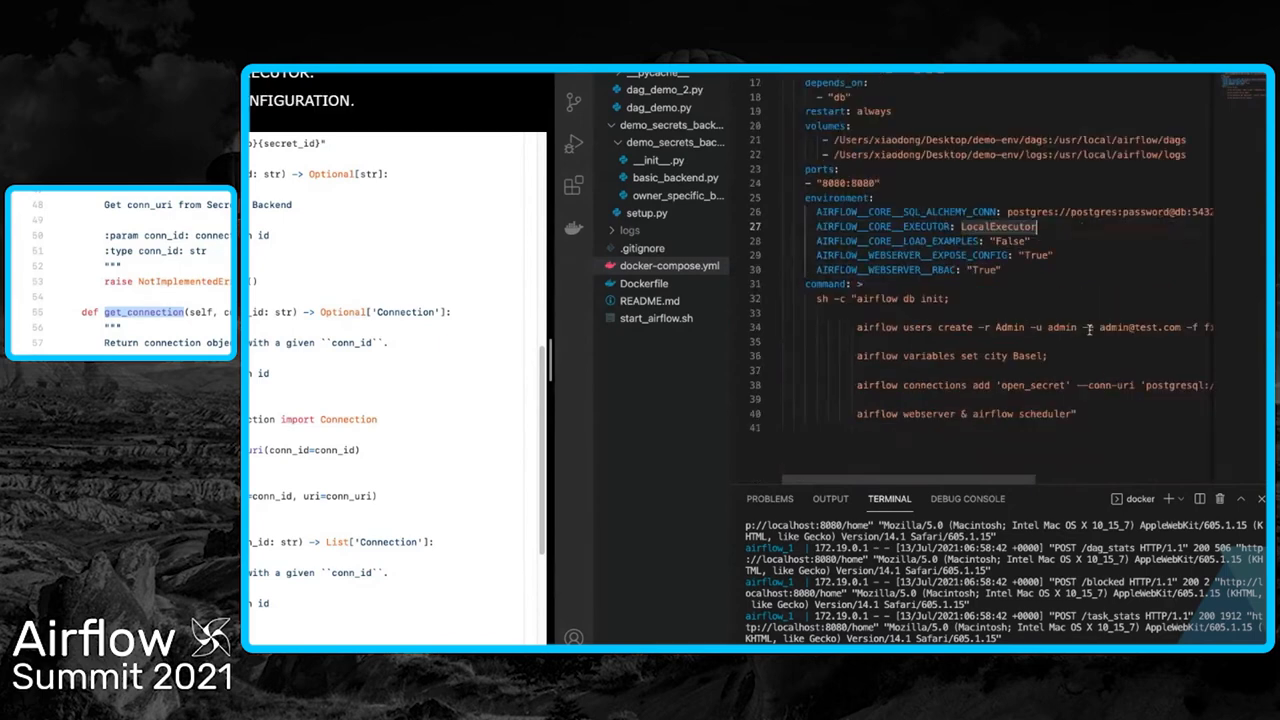
{"action": "scroll", "scroll_direction": "right", "scroll_amount": 3}
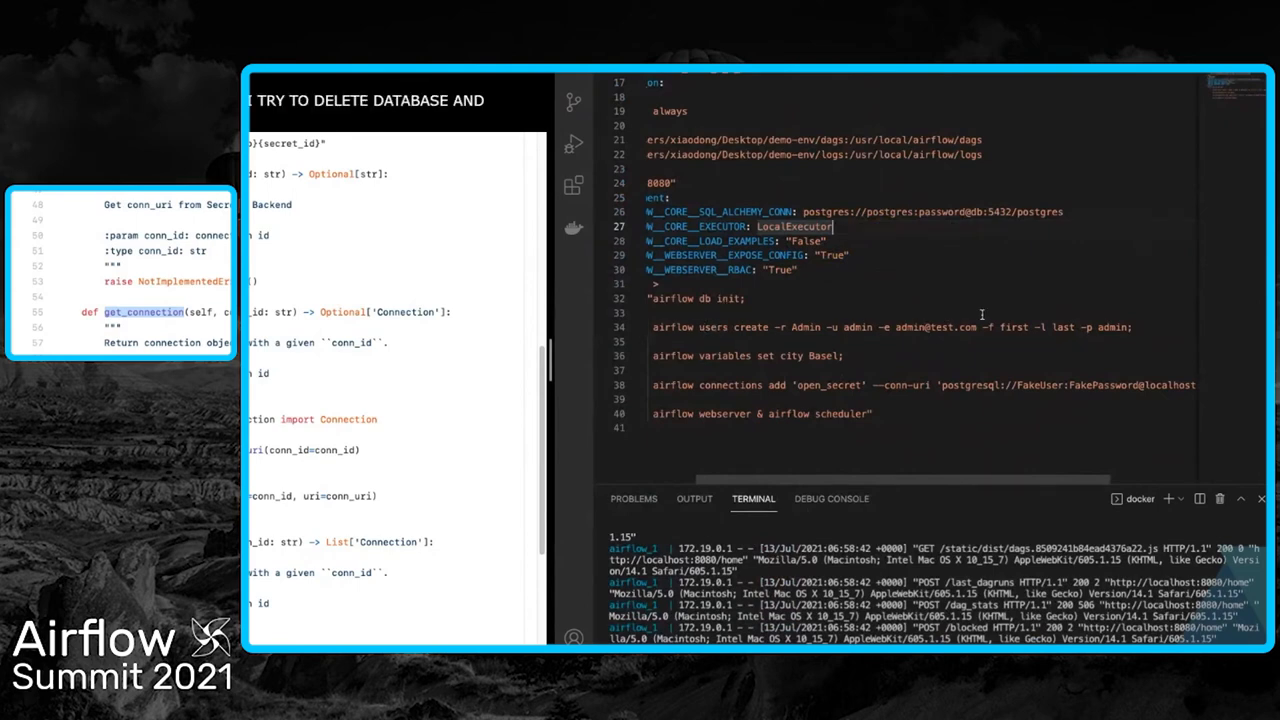
{"action": "mouse_move", "coordinate": [808, 342]}
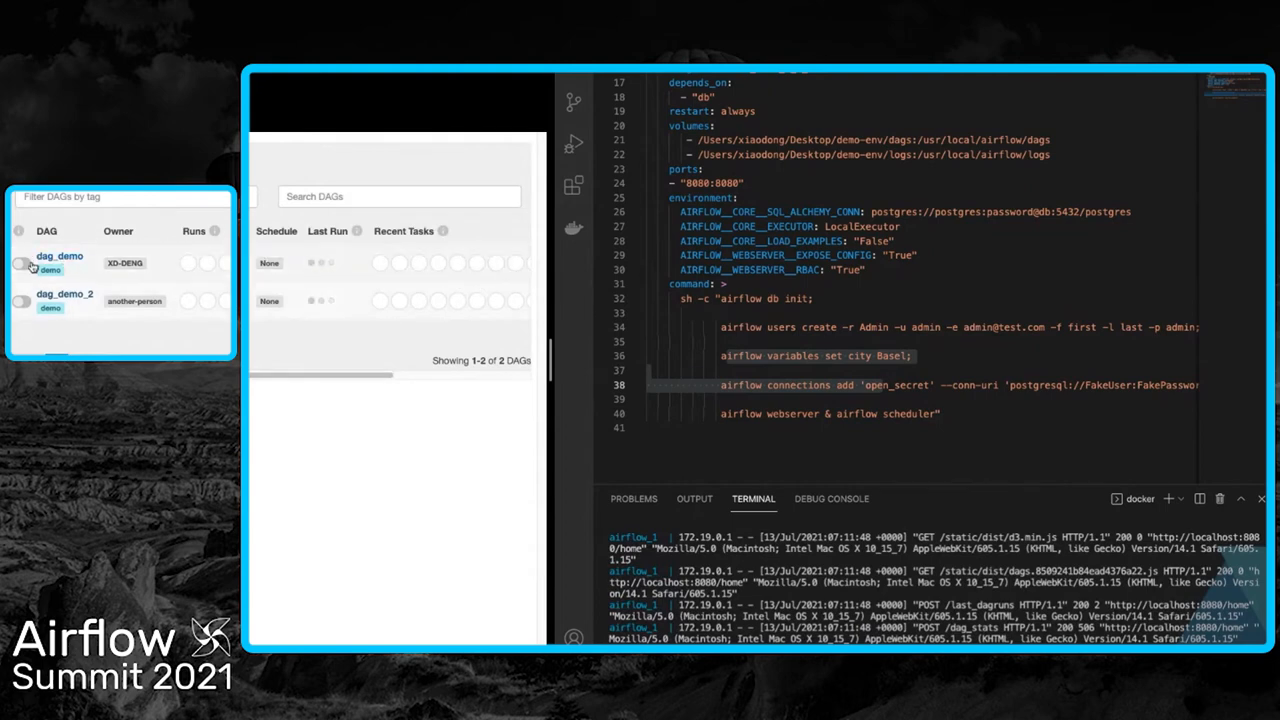
- Check dag_demo's task succeeded, then list Admin > Variables showing city = Basel
{"action": "left_click", "coordinate": [60, 256]}
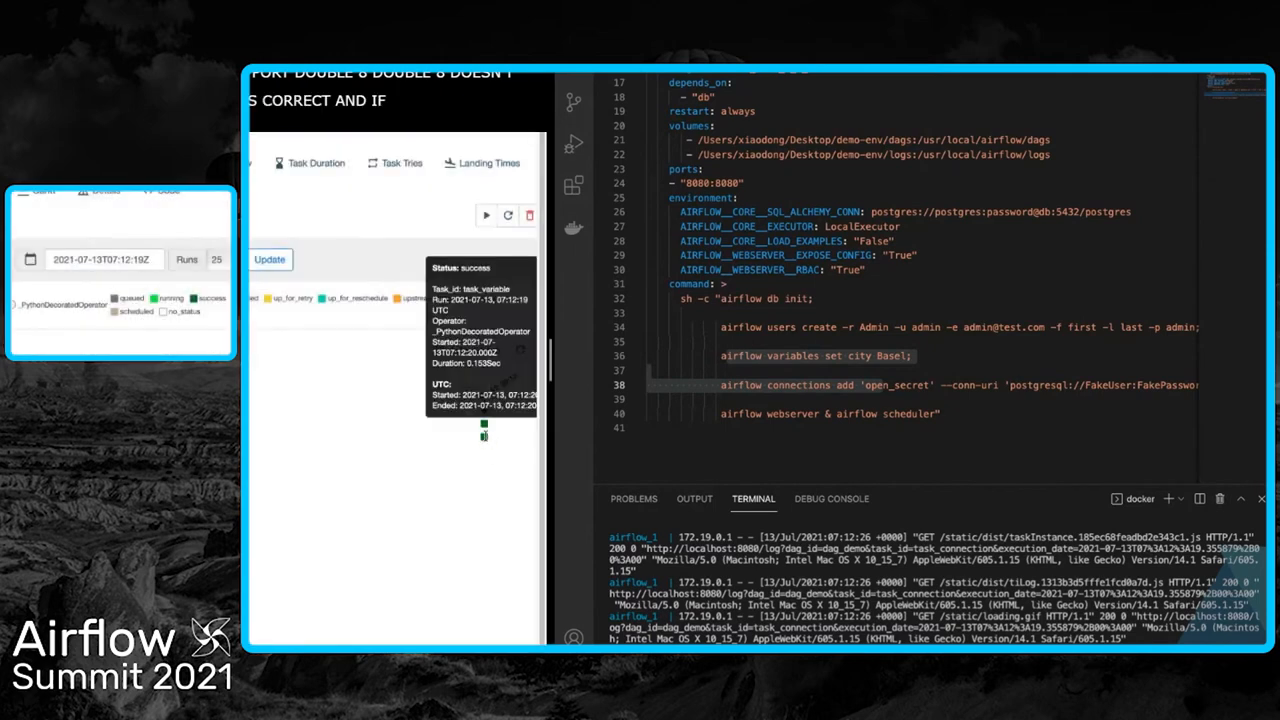
{"action": "left_click", "coordinate": [274, 214]}
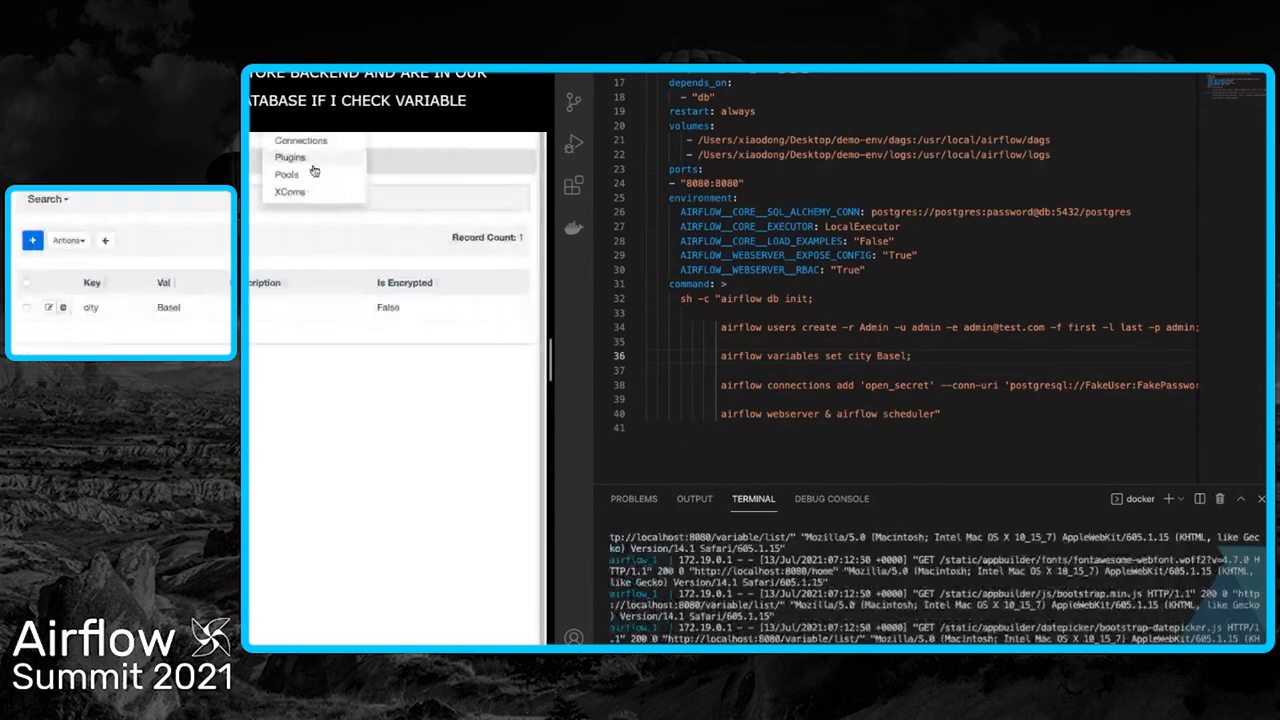
- Browse the Admin > Connections list in Airflow
{"action": "left_click", "coordinate": [300, 140]}
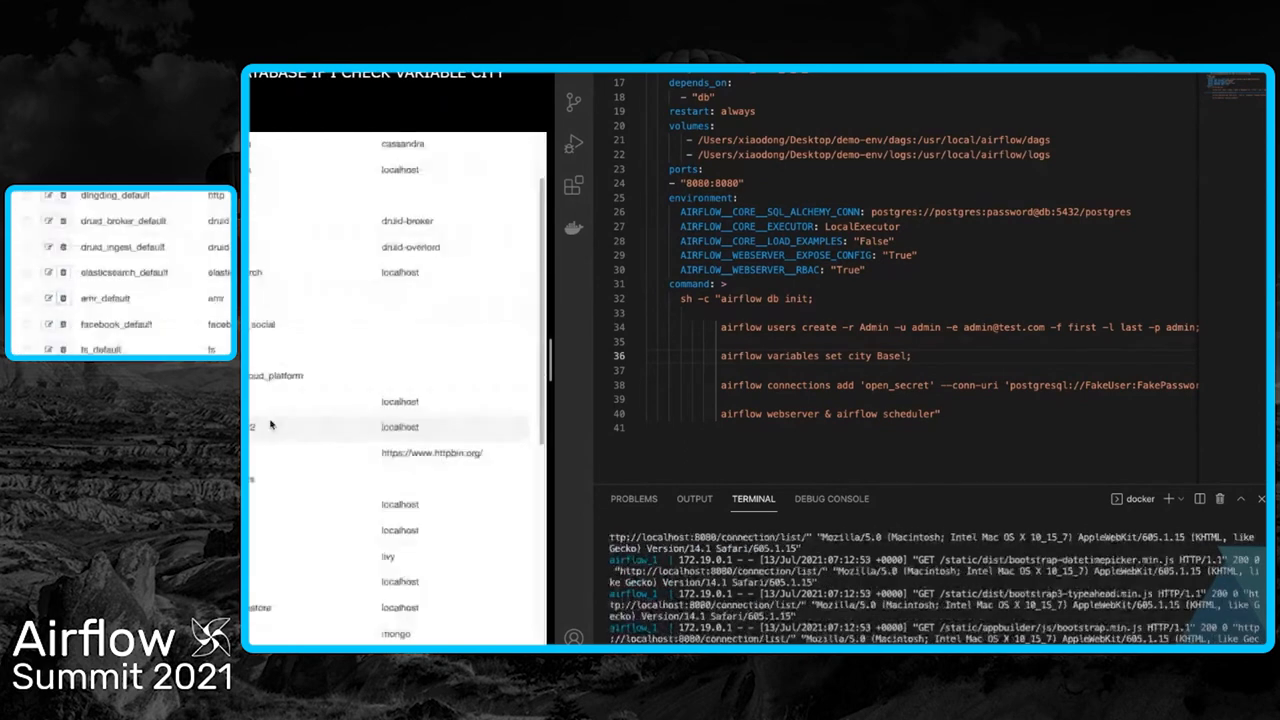
{"action": "scroll", "scroll_direction": "down", "scroll_amount": 3}
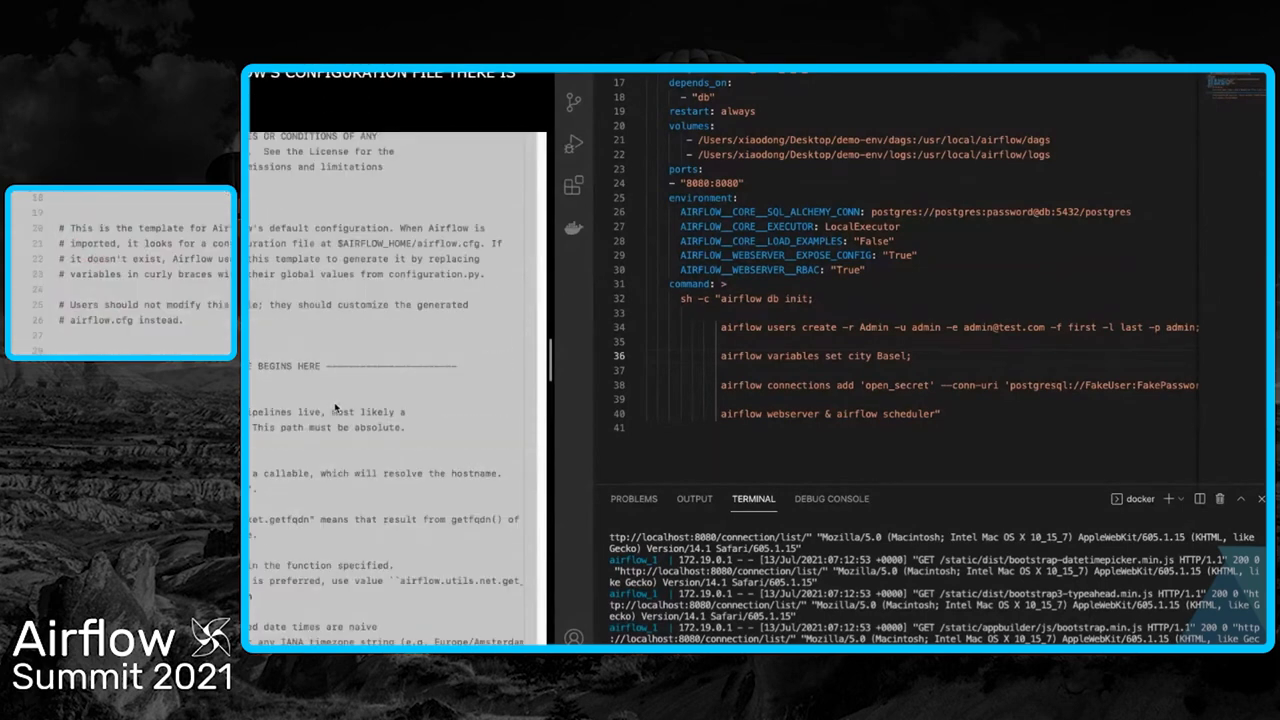
- Scroll the airflow.cfg template to the [secrets] backend and backend_kwargs entries
{"action": "scroll", "scroll_direction": "down", "scroll_amount": 3}
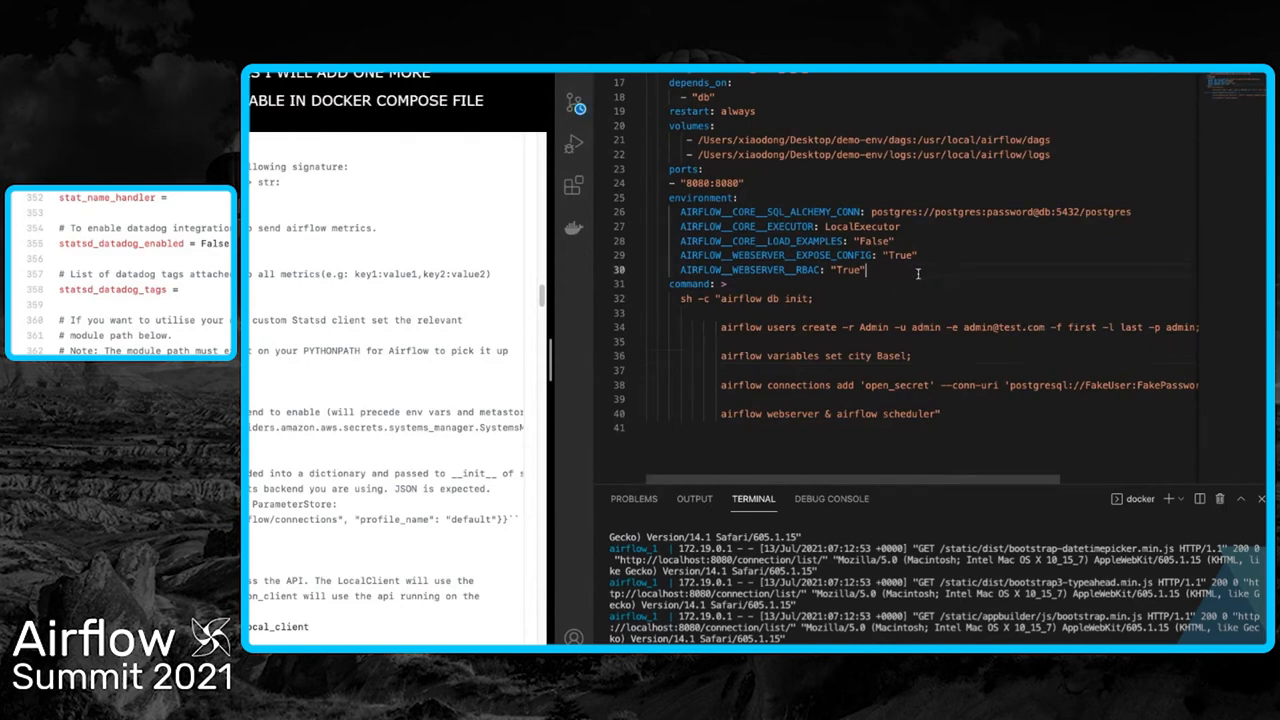
- Add AIRFLOW__SECRETS__BACKEND: demo_secrets_backend.BasicDemoSecretsBackend to the compose environment and restart Airflow
{"action": "type", "text": "AIRFLOW__SECRETS__BACKEND: demo_secrets_backend.BasicDemoSecretsBackend"}
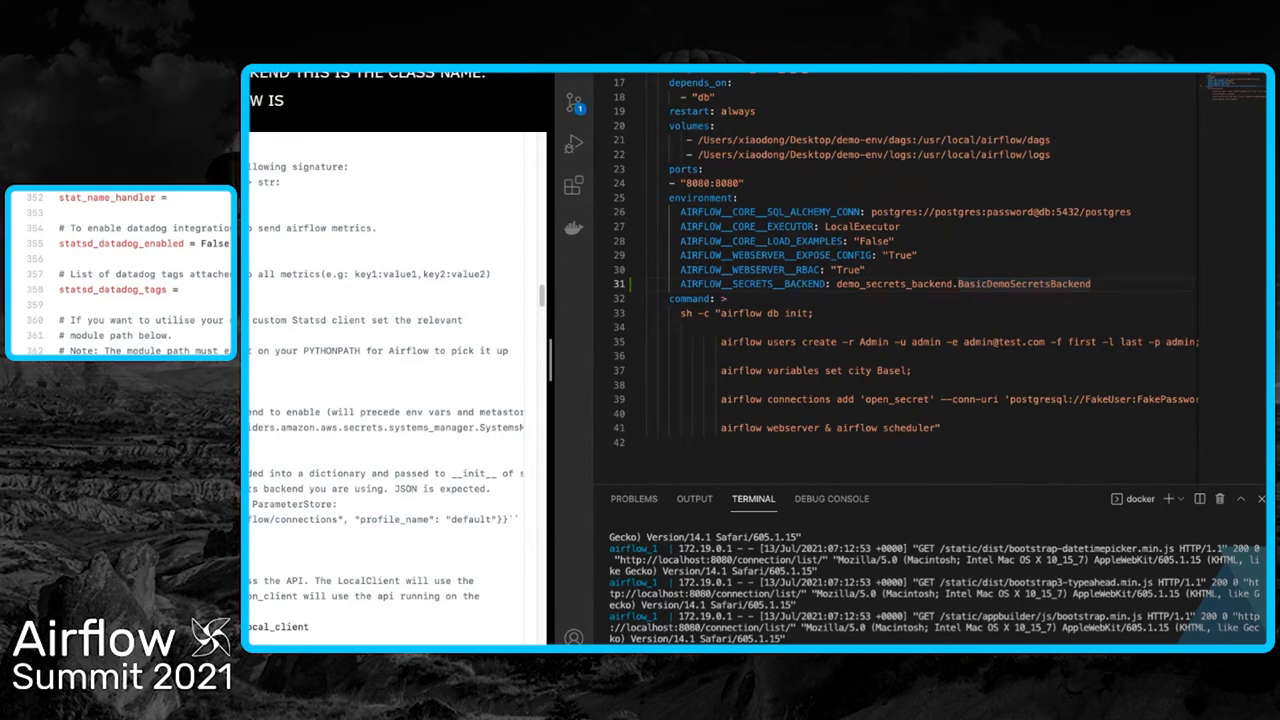
{"action": "type", "text": "I WILL START MY EARLIER"}
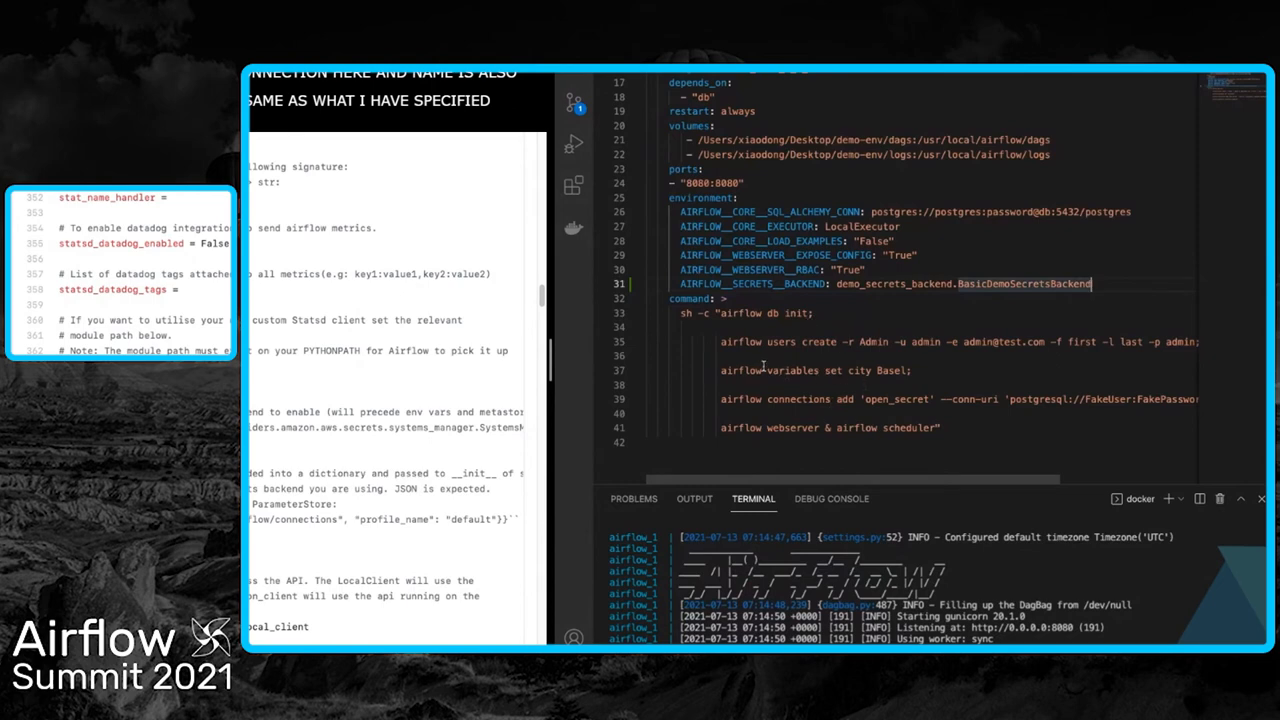
- Highlight the mock city value Shehong in basic_backend.py's datastore
{"action": "left_click_drag", "start_coordinate": [760, 368], "coordinate": [1080, 400]}
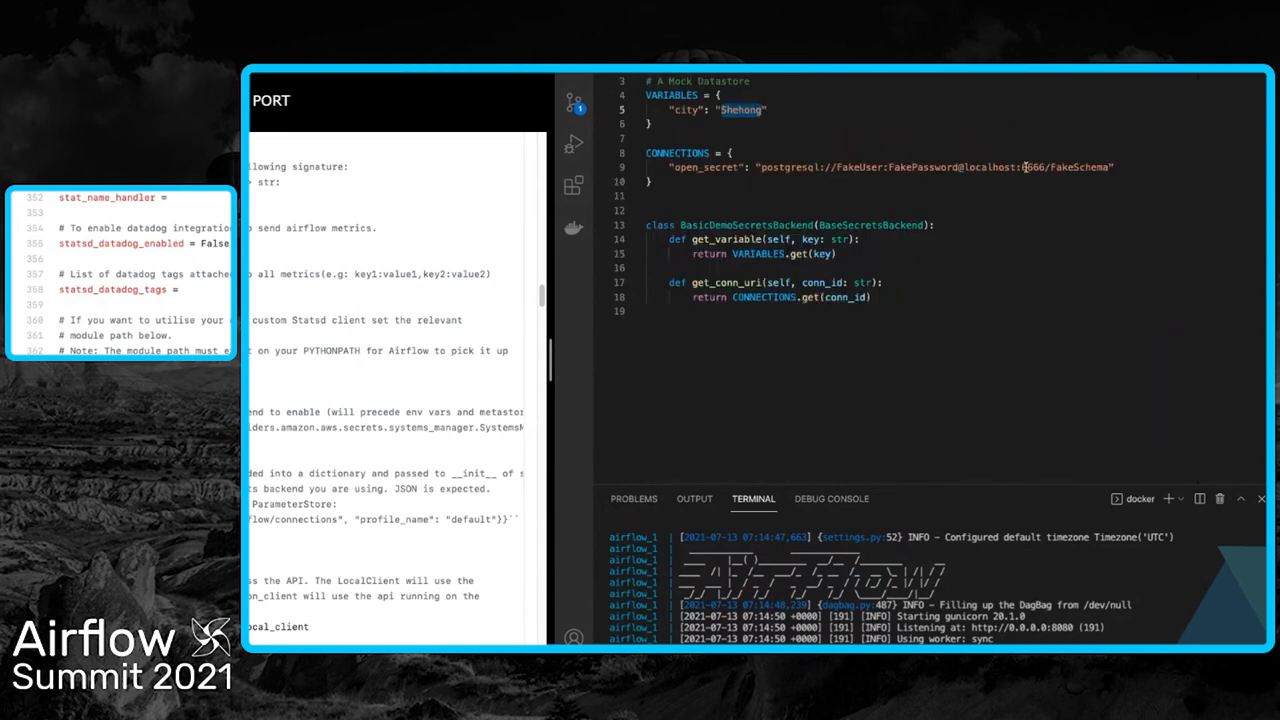
{"action": "type", "text": "IS DOUBLE"}
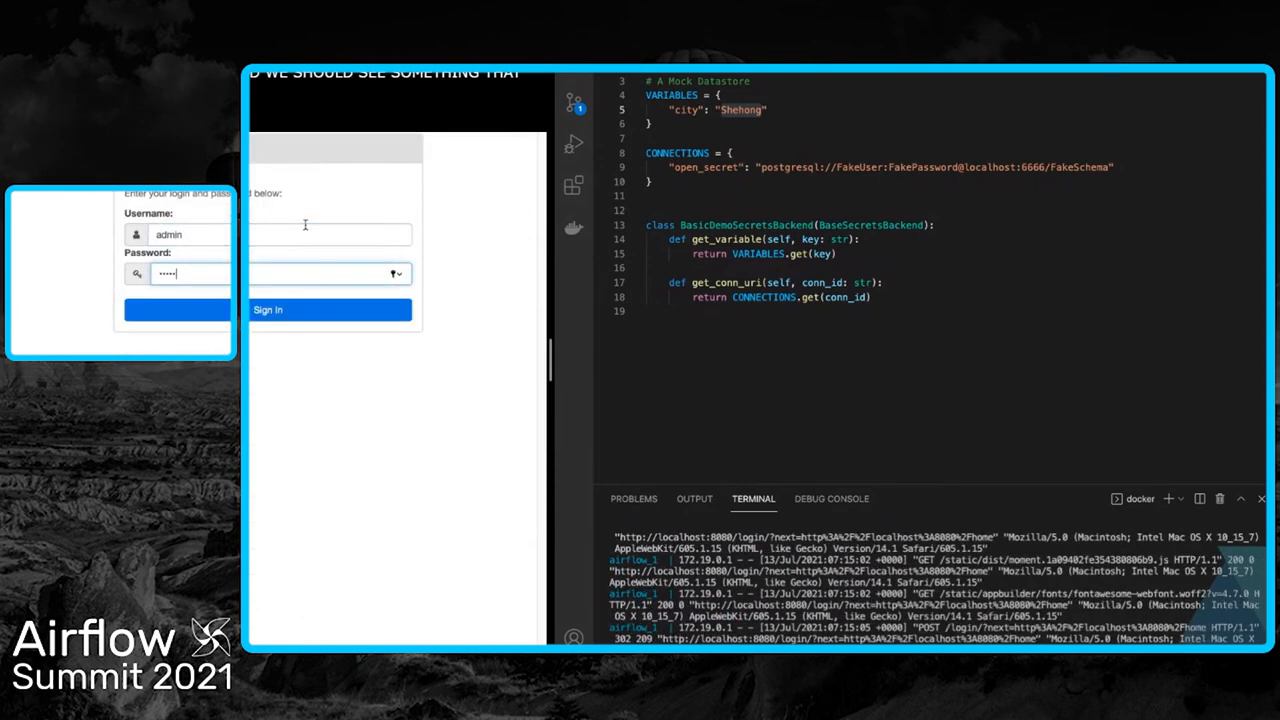
{"action": "left_click", "coordinate": [330, 308]}
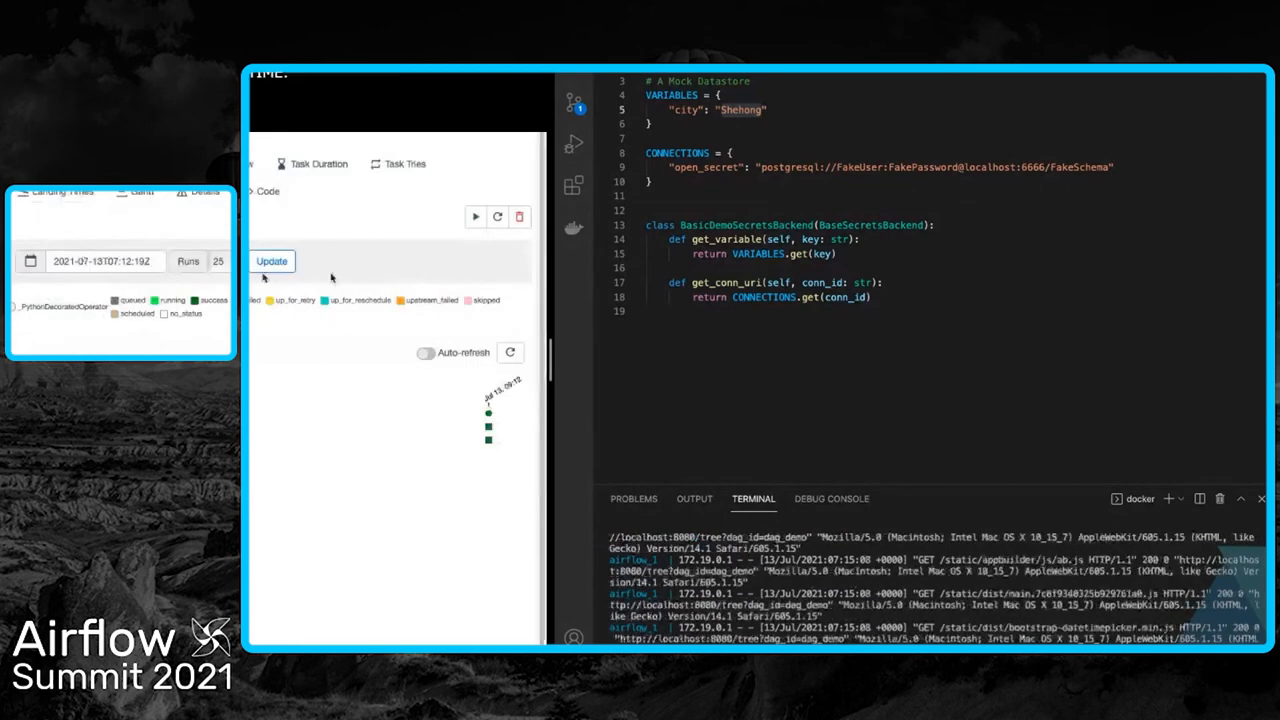
{"action": "left_click", "coordinate": [476, 216]}
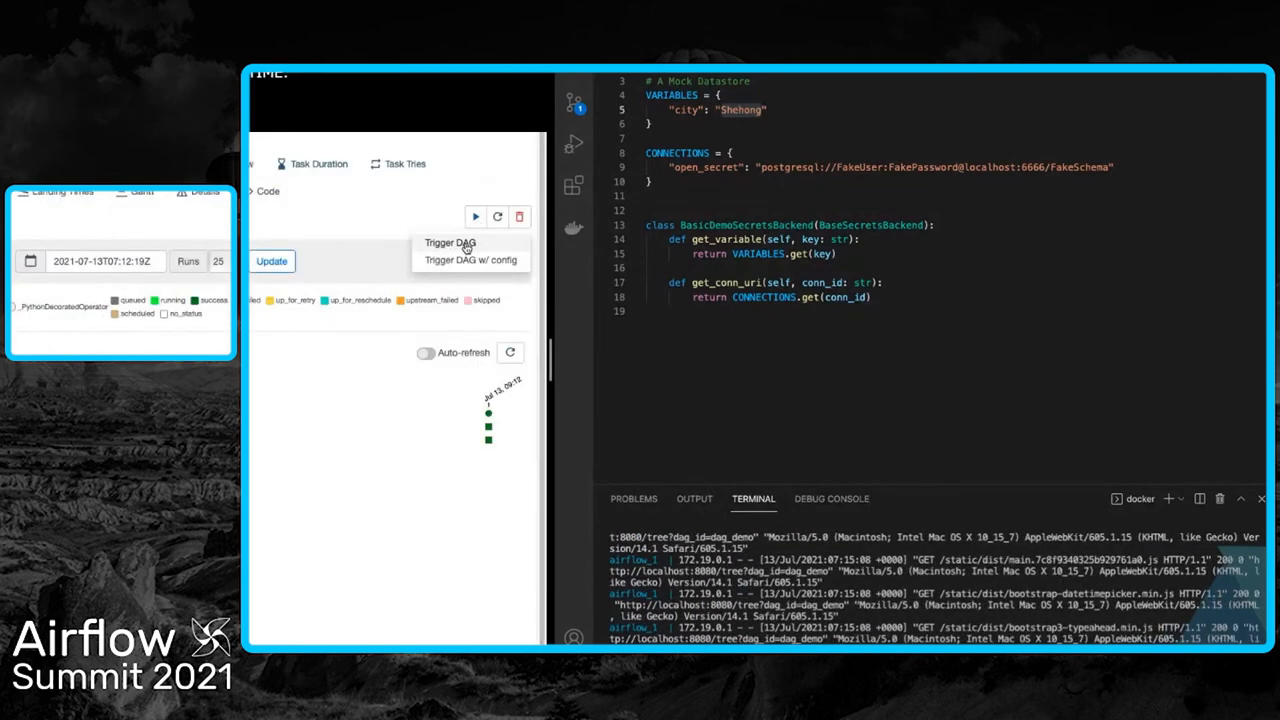
{"action": "left_click", "coordinate": [450, 242]}
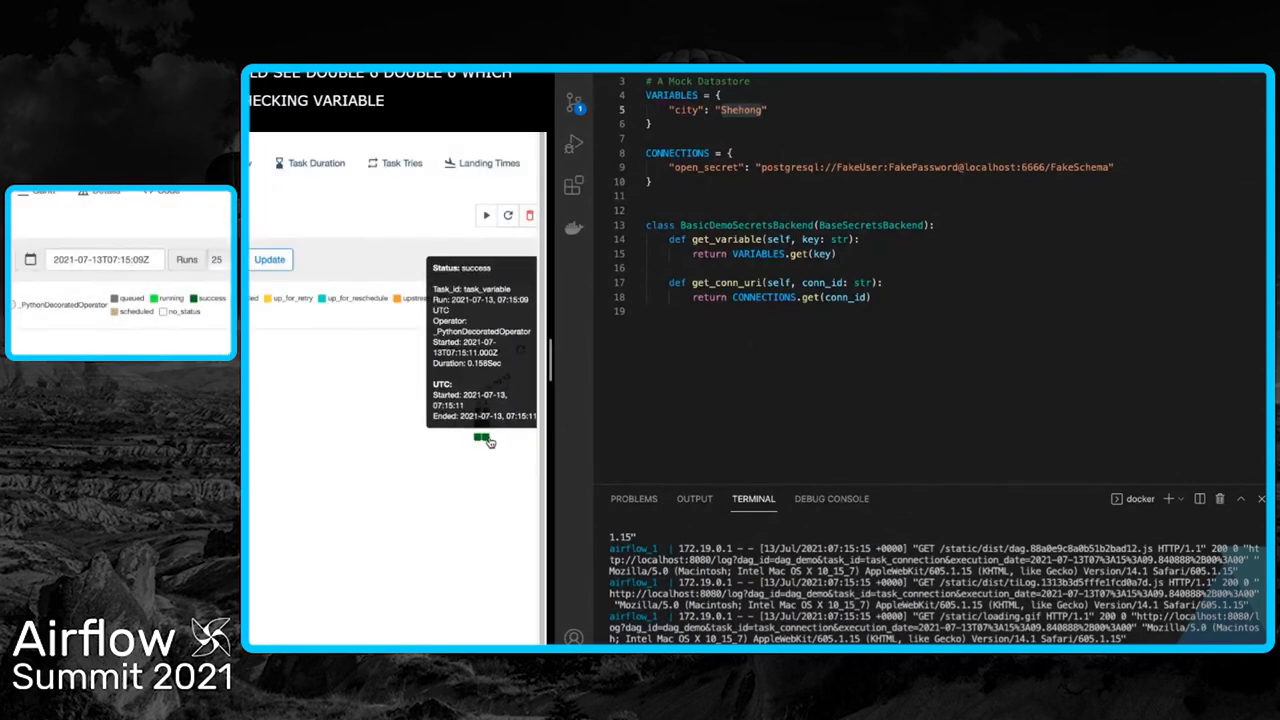
{"action": "left_click", "coordinate": [484, 440]}
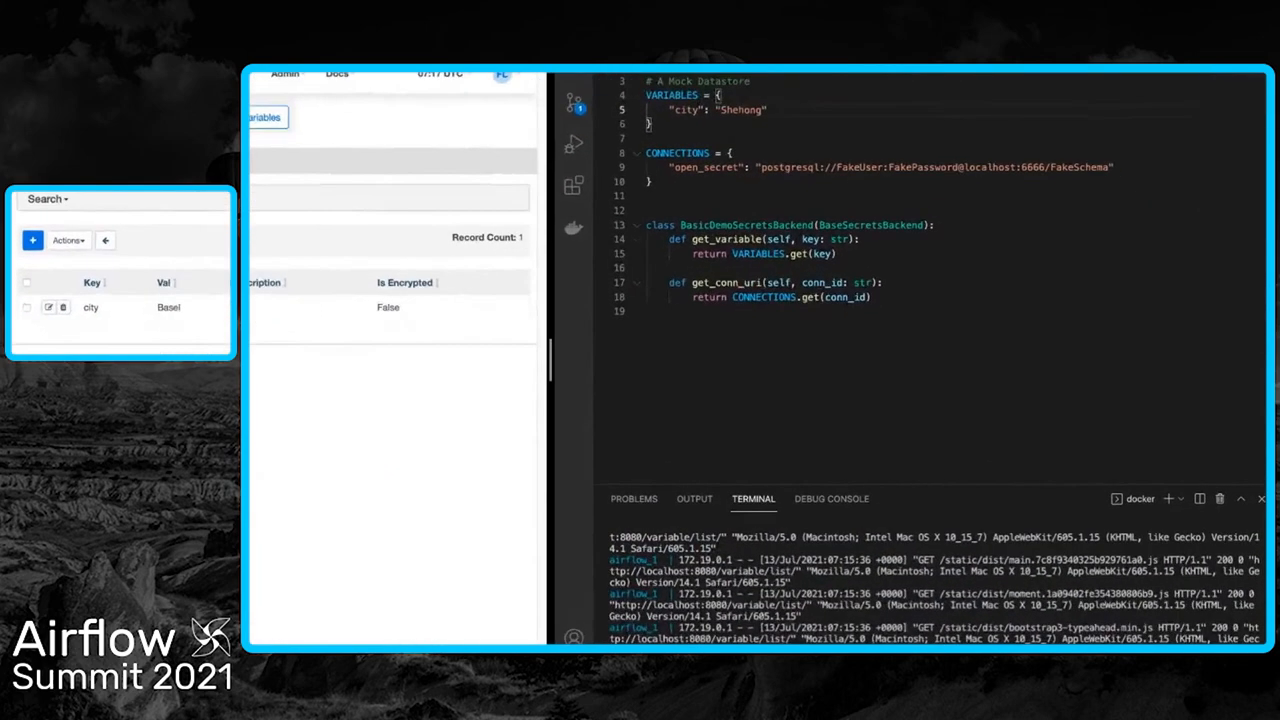
- View owner_specific_backend.py's variable and connection methods guarded by the XD-DENG owner check
{"action": "left_click", "coordinate": [678, 196]}
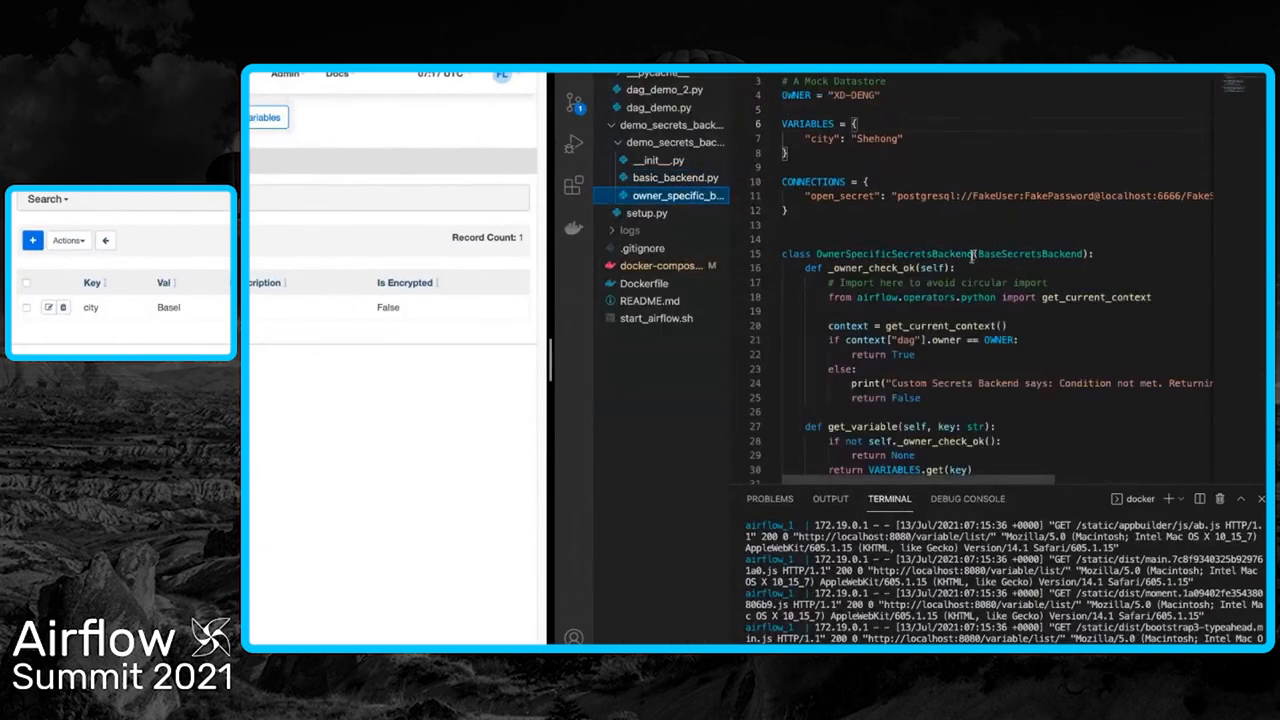
{"action": "scroll", "scroll_direction": "down", "scroll_amount": 3}
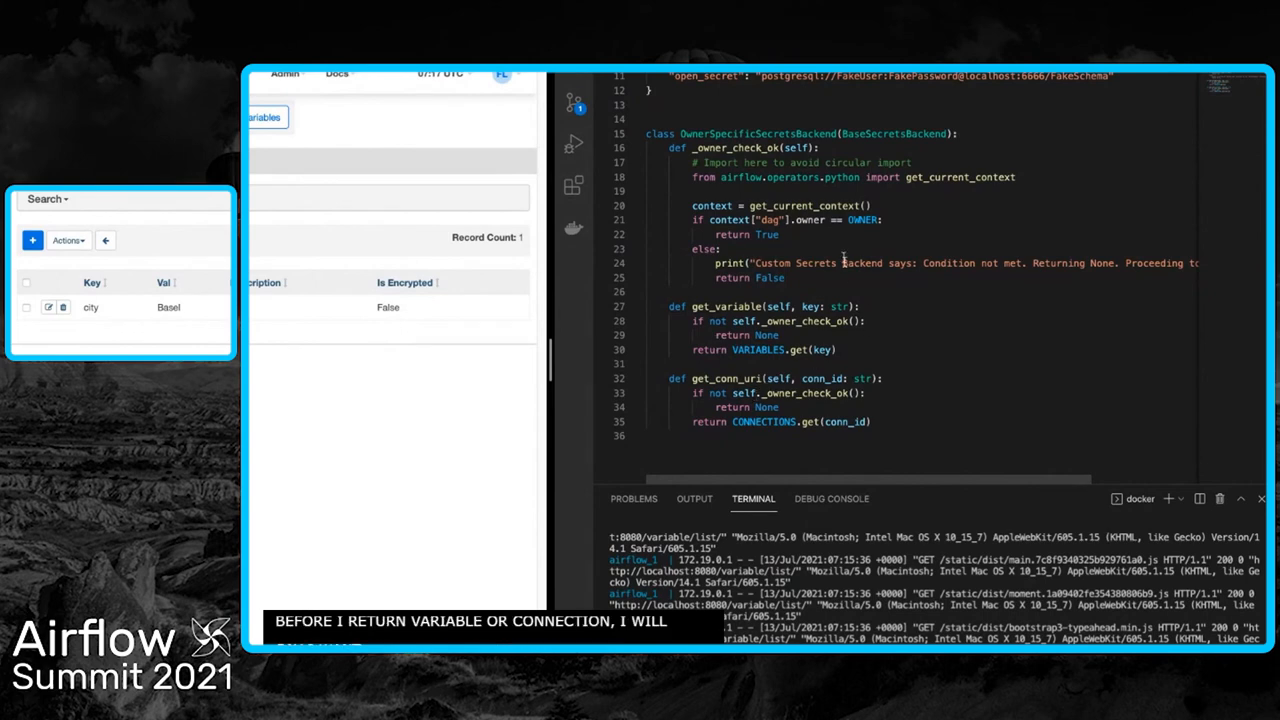
{"action": "mouse_move", "coordinate": [940, 176]}
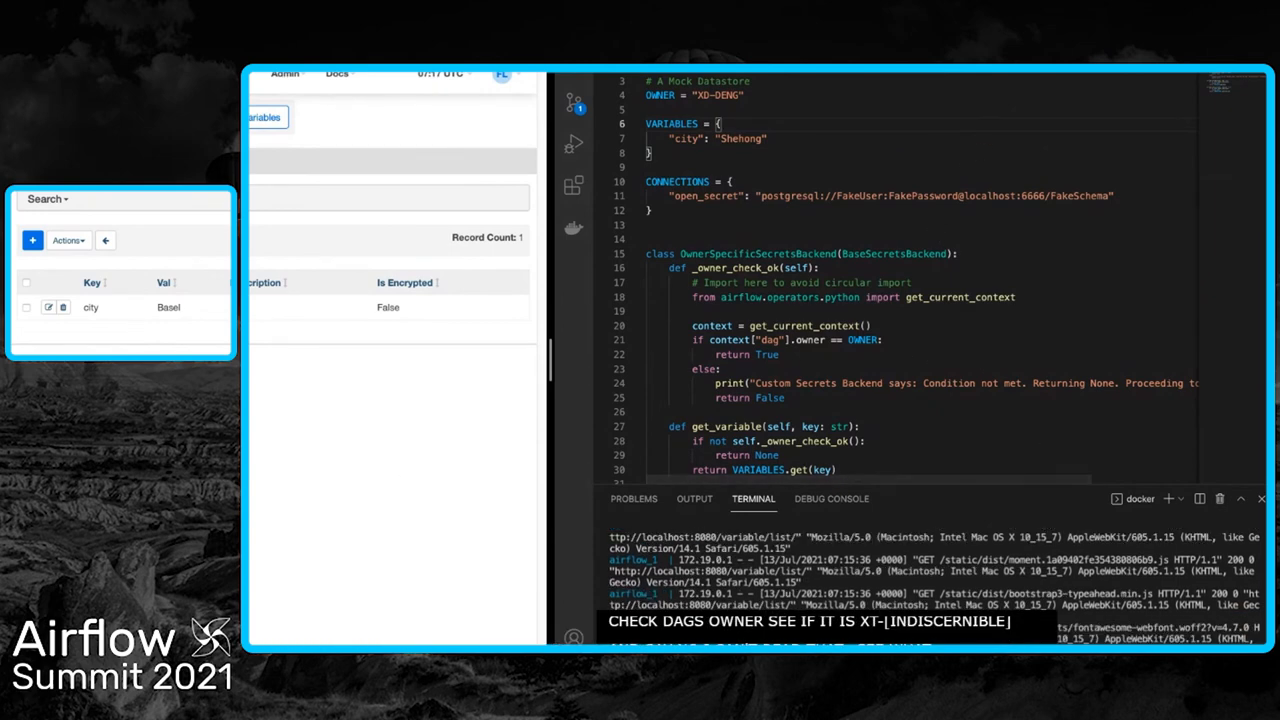
- Review the Dockerfile and start_airflow.sh so Airflow loads demo_secrets_backend.OwnerSpecificSecretsBackend
{"action": "double_click", "coordinate": [756, 252]}
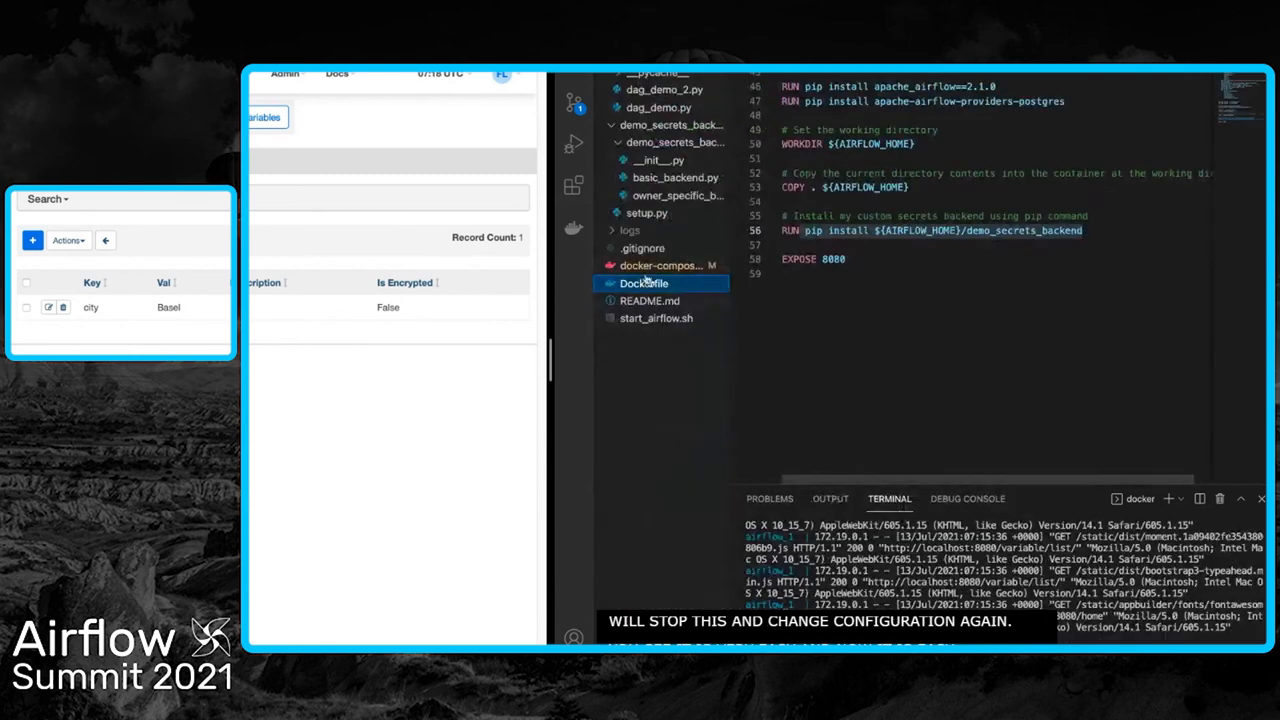
{"action": "left_click", "coordinate": [660, 264]}
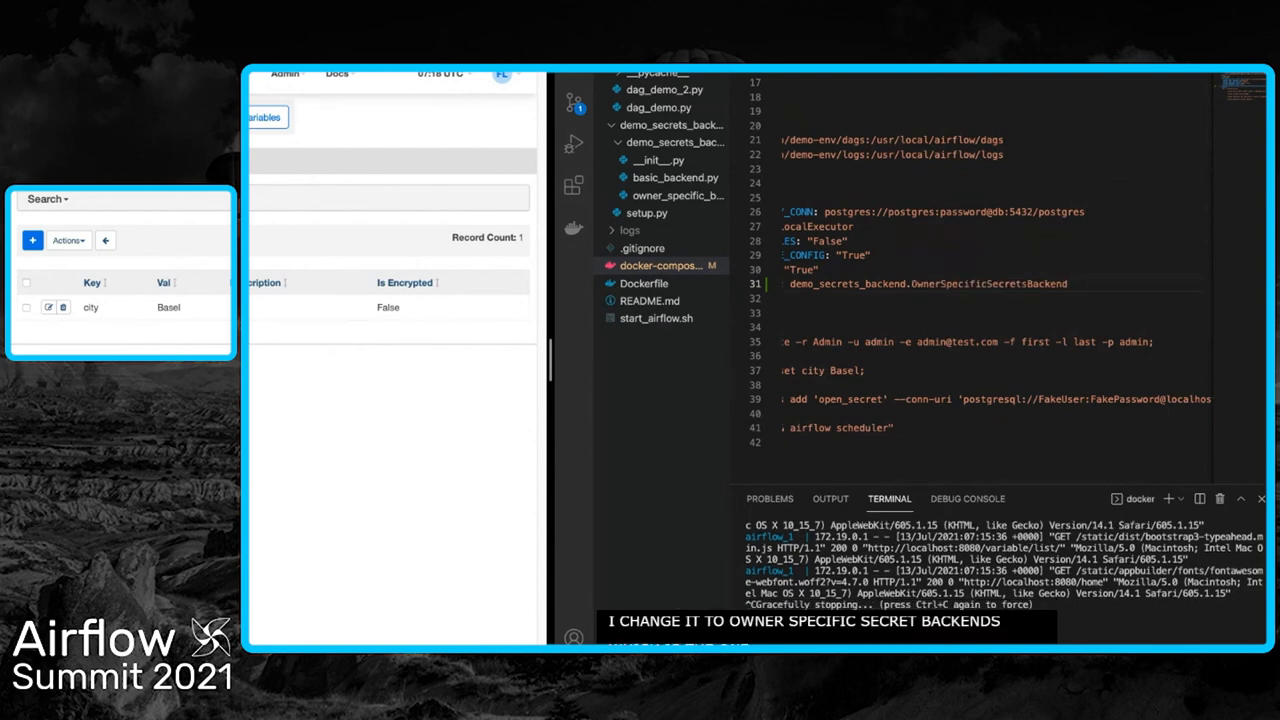
{"action": "left_click", "coordinate": [676, 196]}
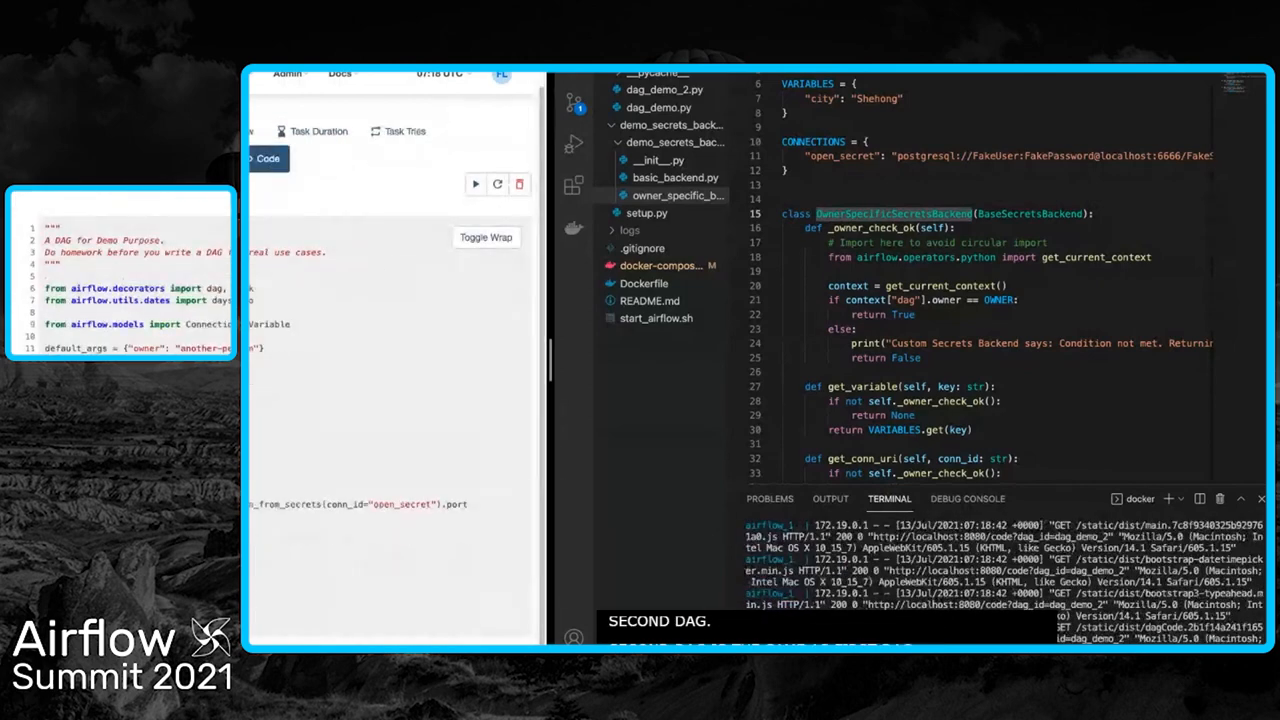
- Highlight the second DAG's different owner, then trigger a new run of it from Tree View
{"action": "left_click_drag", "start_coordinate": [44, 240], "coordinate": [260, 350]}
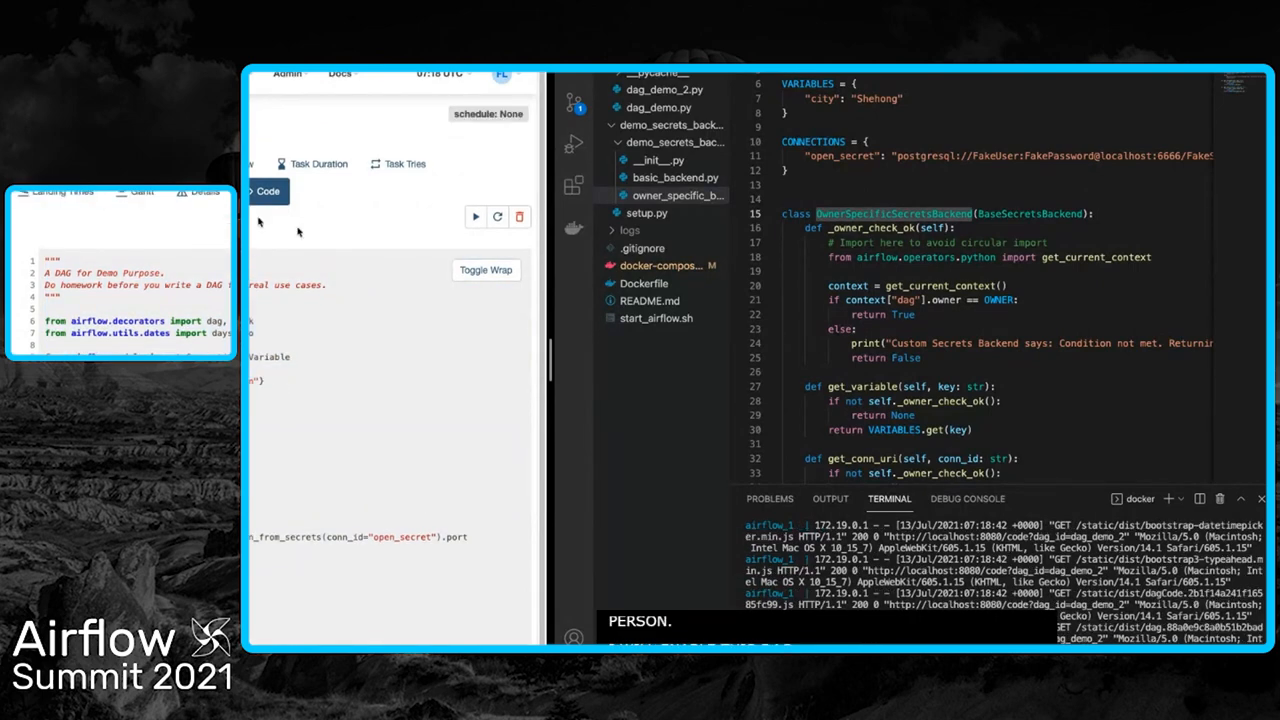
{"action": "left_click", "coordinate": [476, 216]}
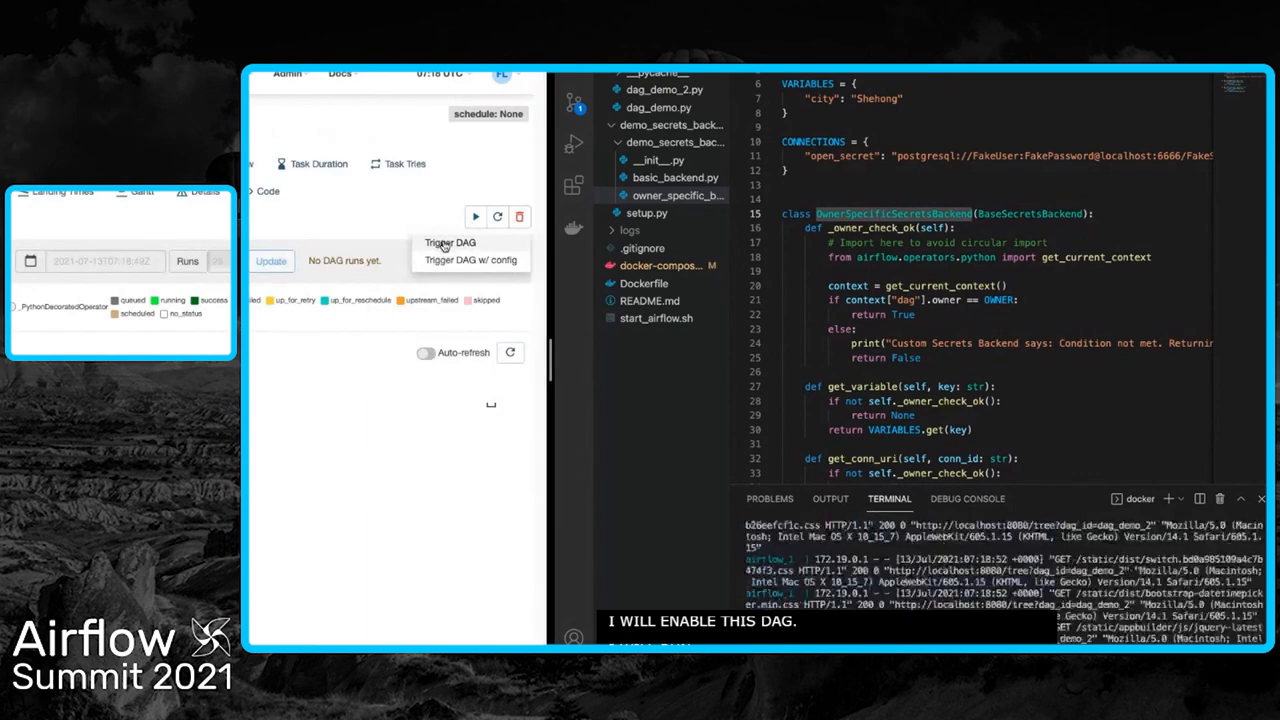
{"action": "left_click", "coordinate": [450, 242]}
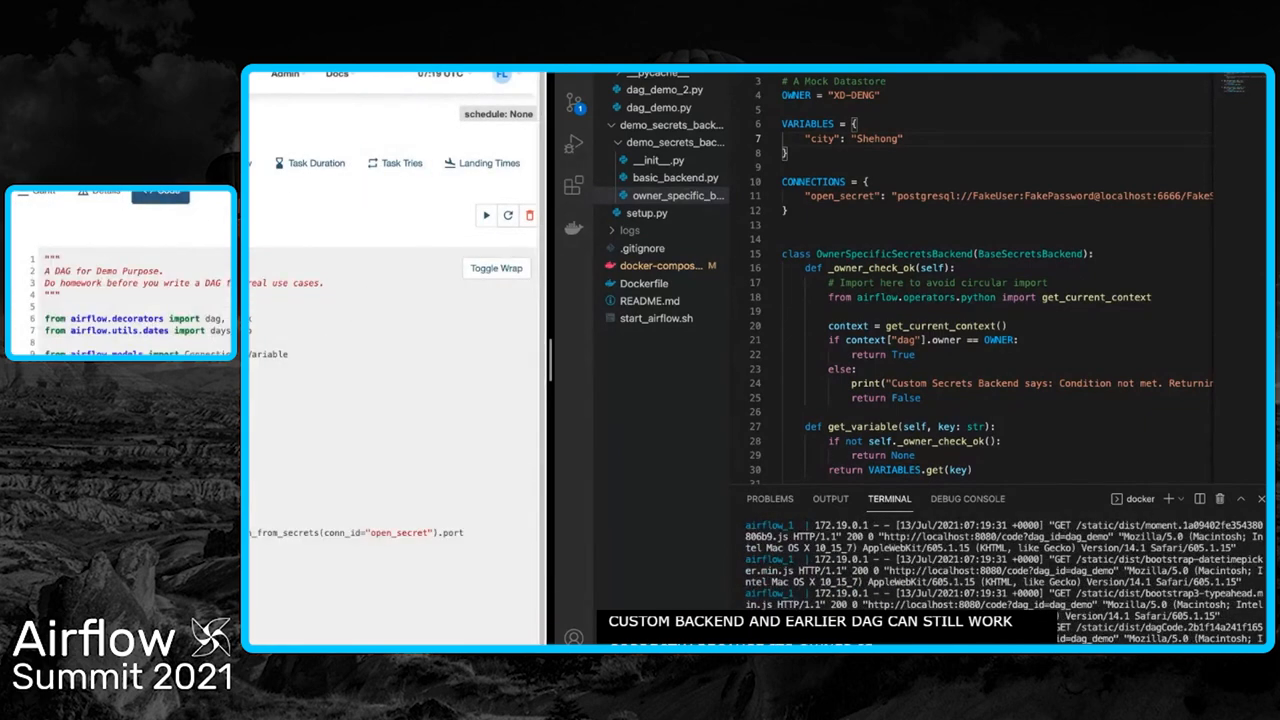
- View the task_variable log showing it returned Shehong for the owner's DAG
{"action": "left_click", "coordinate": [486, 216]}
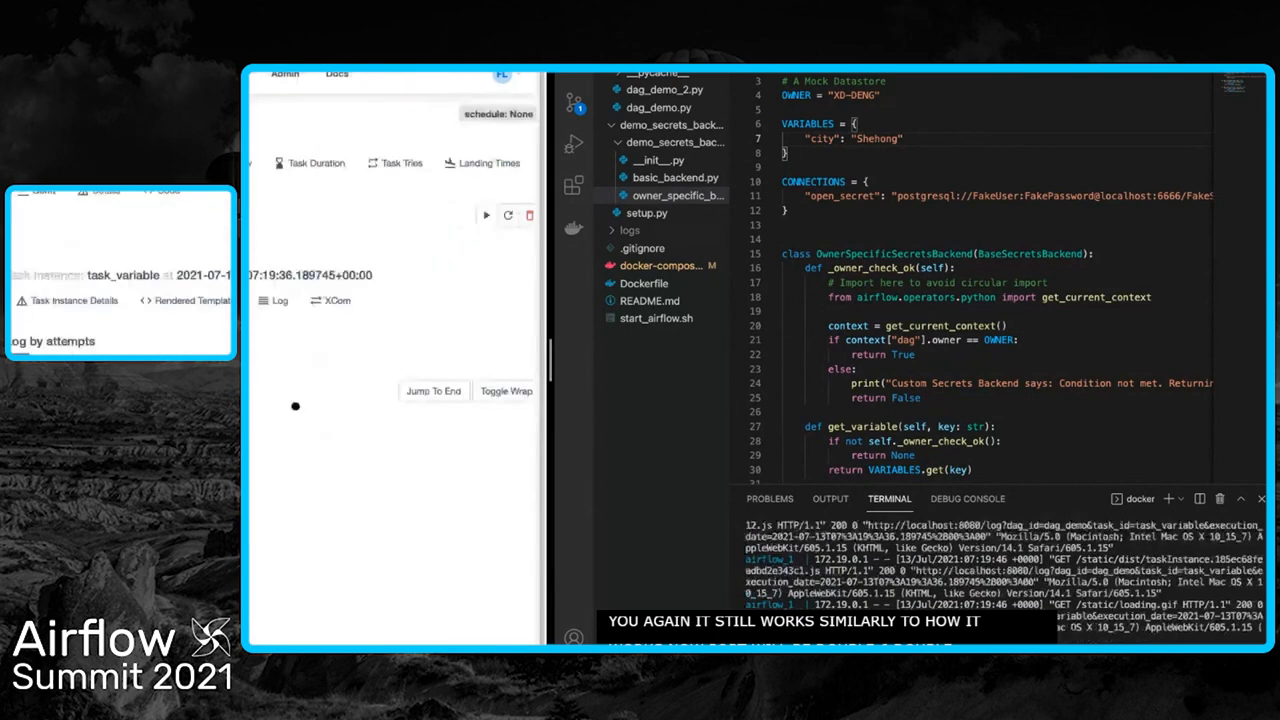
{"action": "left_click", "coordinate": [272, 300]}
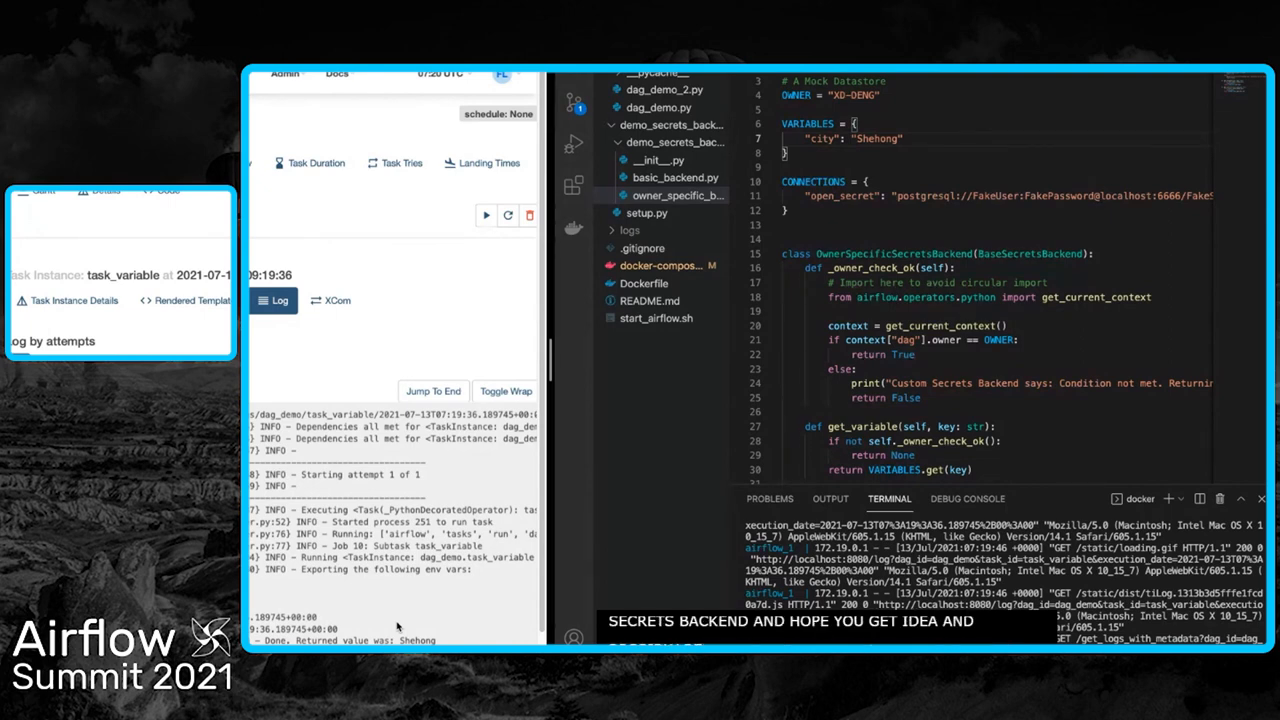
{"action": "mouse_move", "coordinate": [476, 492]}
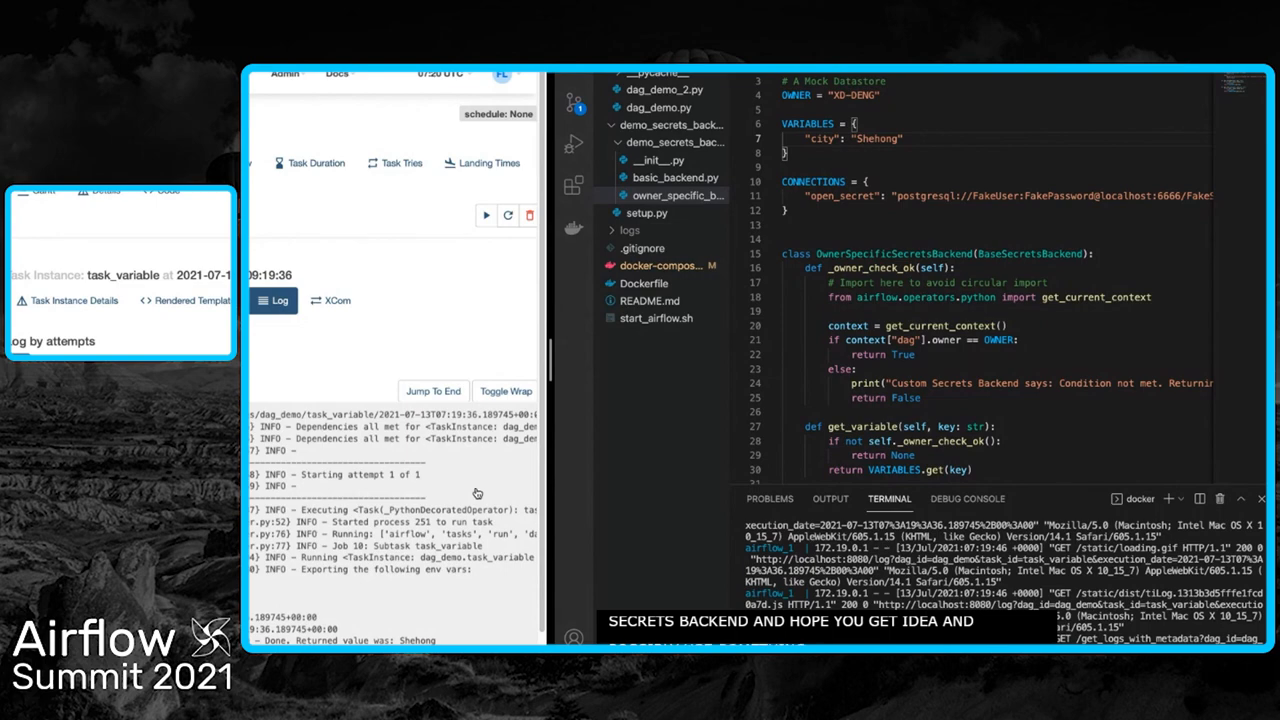